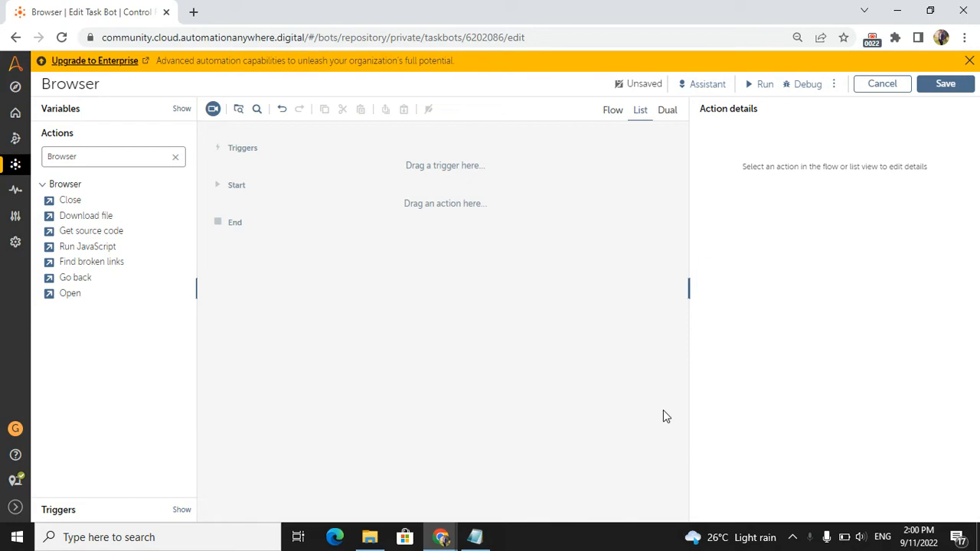
pyautogui.moveTo(177, 184)
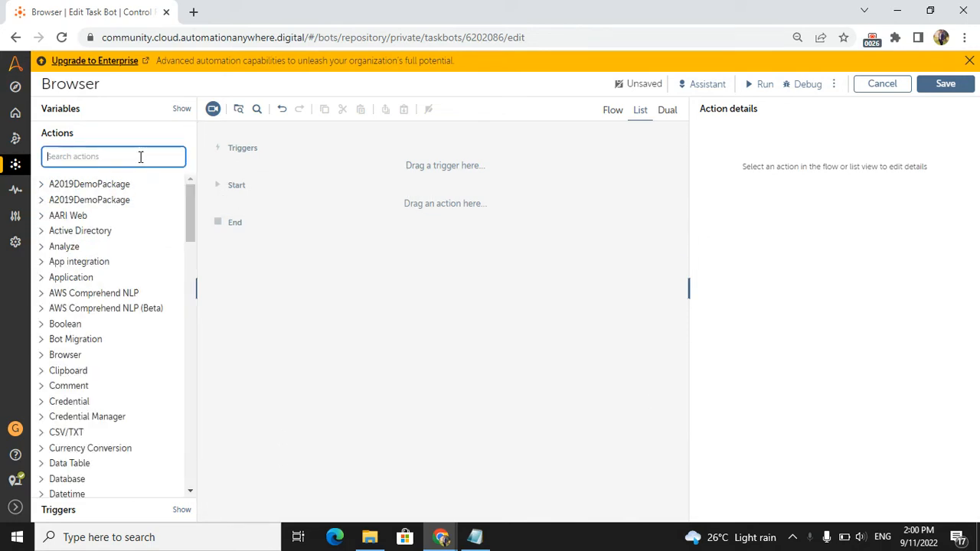
# - Add Browser: Open as step 1, opening a new window in Default Browser
pyautogui.write('Broswer')
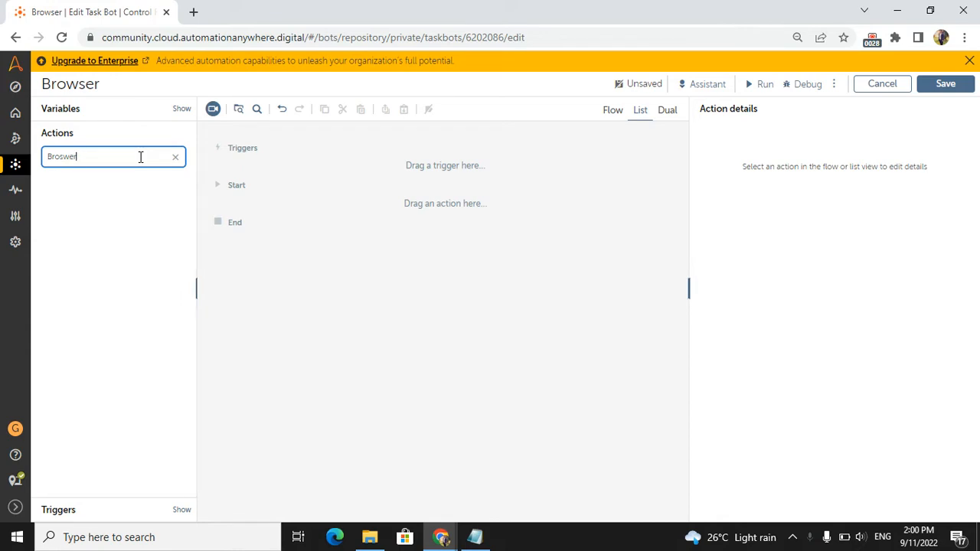
pyautogui.press('Backspace')
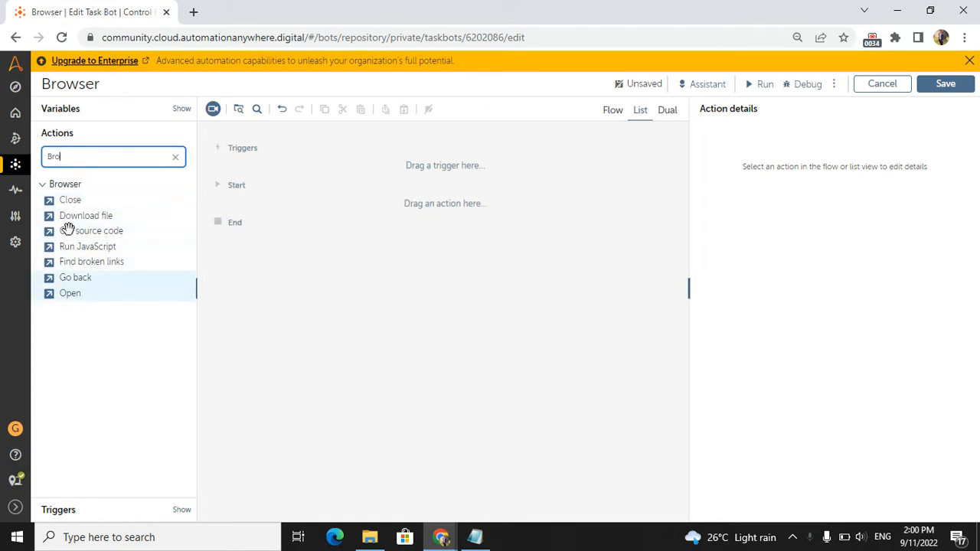
pyautogui.moveTo(62, 324)
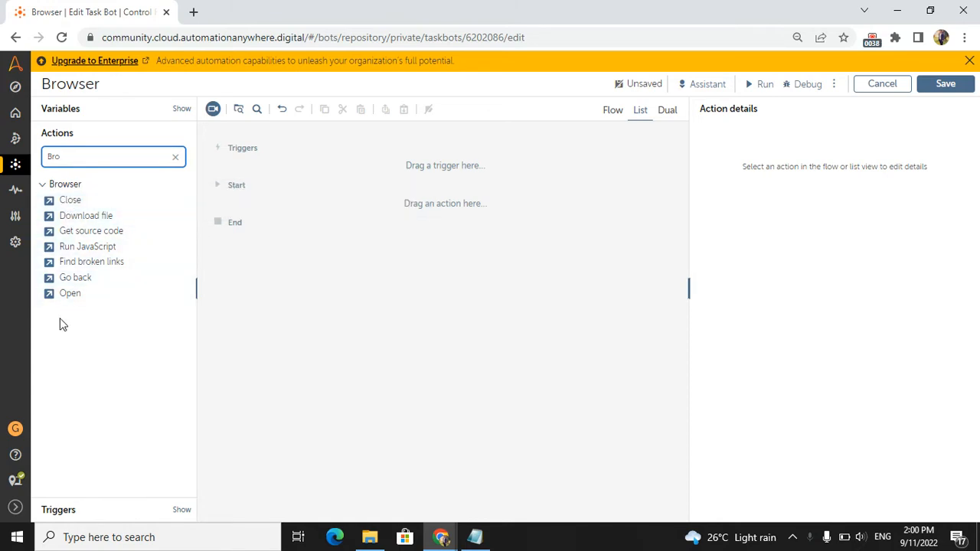
pyautogui.moveTo(70, 293); pyautogui.dragTo(367, 203)
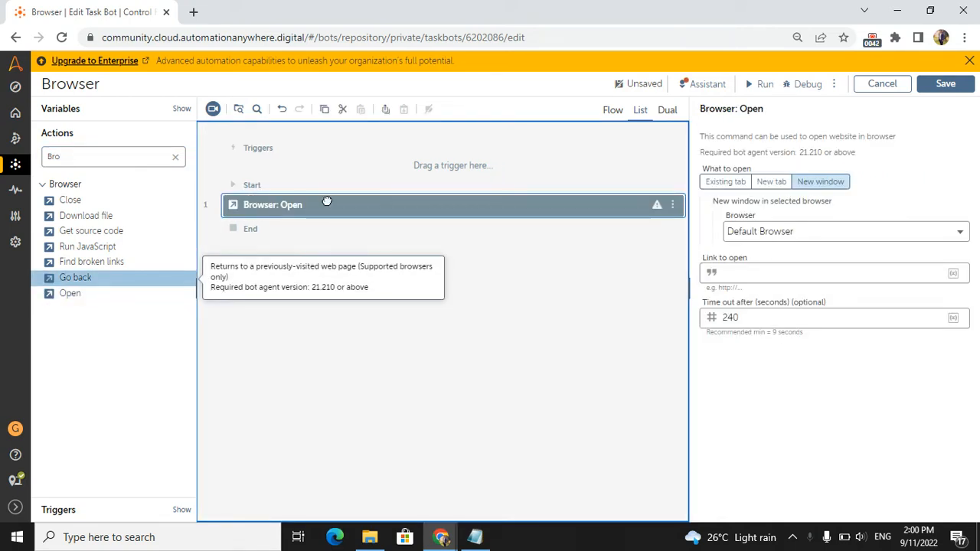
pyautogui.moveTo(750, 226)
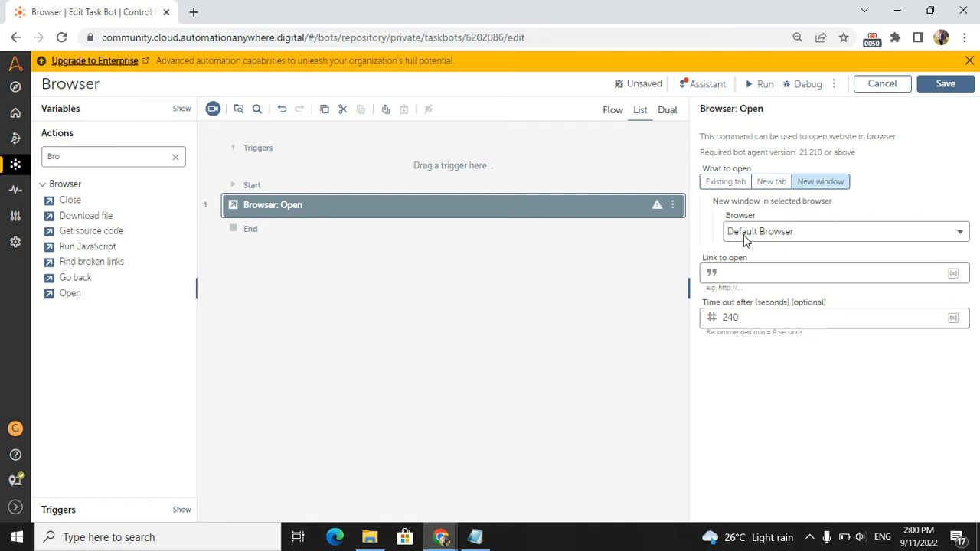
pyautogui.moveTo(750, 241)
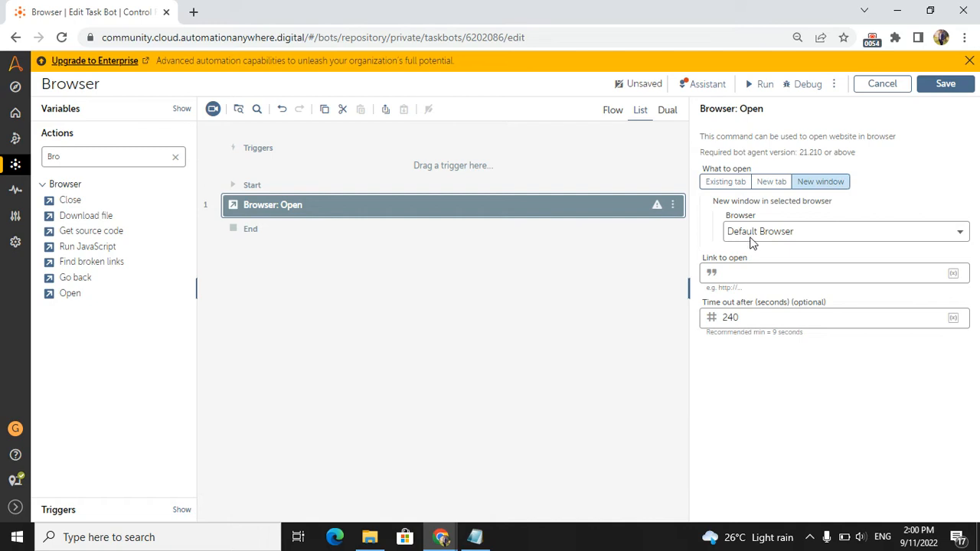
pyautogui.moveTo(756, 242)
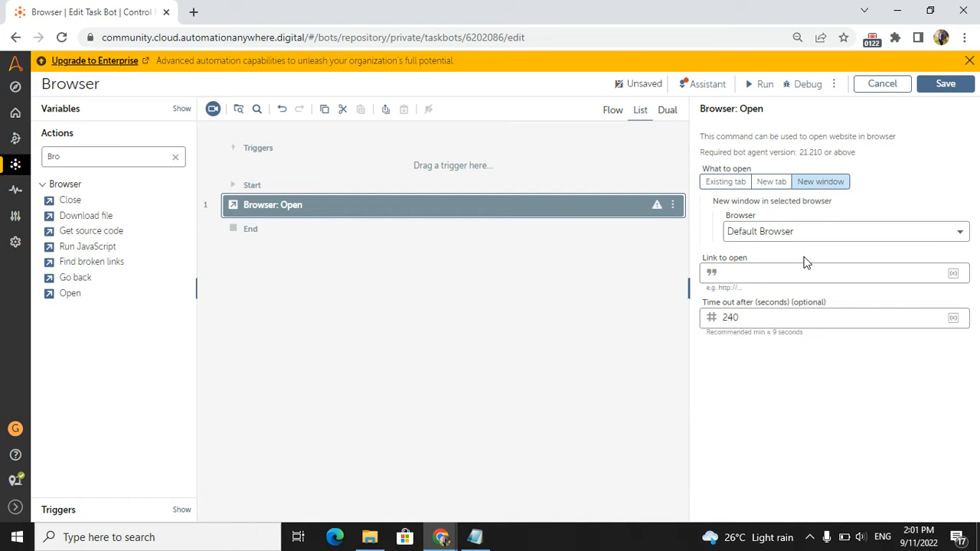
pyautogui.moveTo(509, 218)
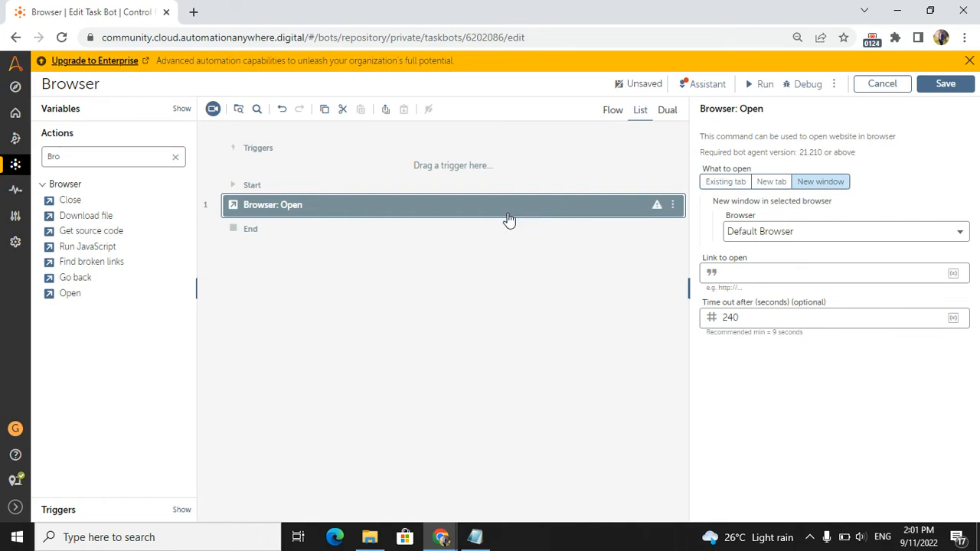
pyautogui.click(842, 230)
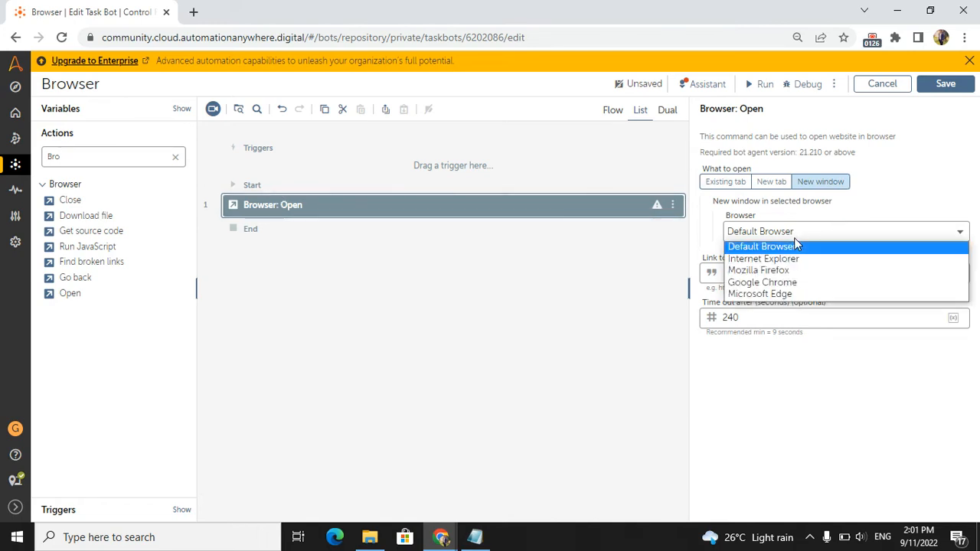
pyautogui.moveTo(747, 246)
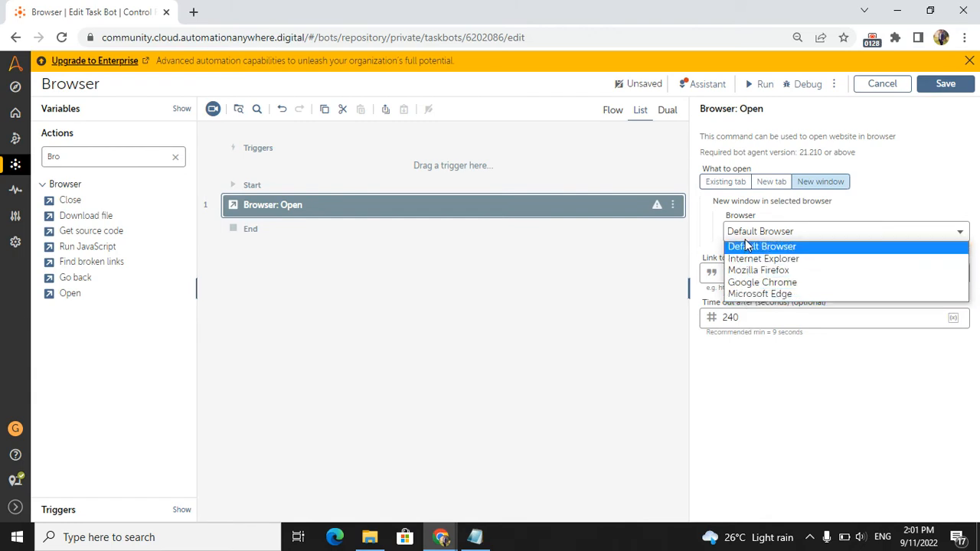
pyautogui.moveTo(763, 259)
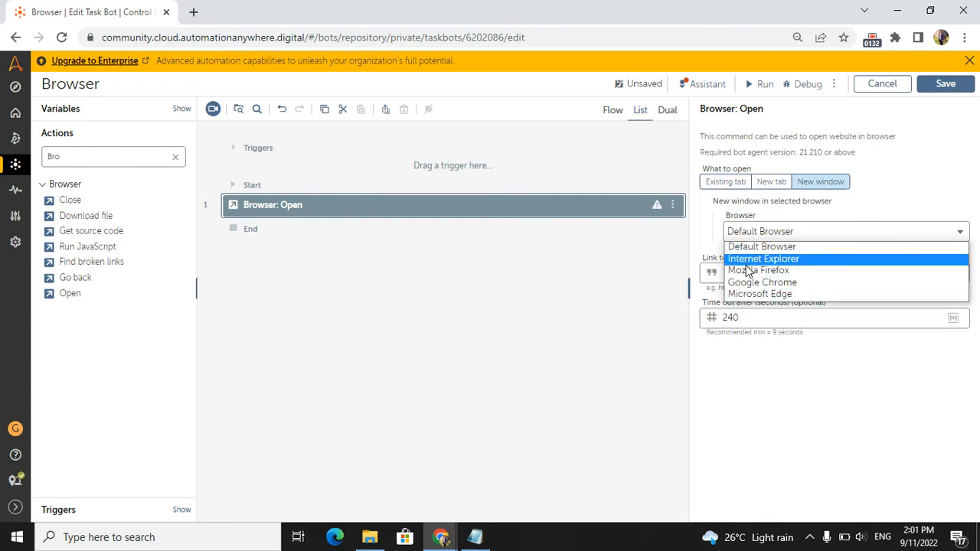
pyautogui.click(762, 245)
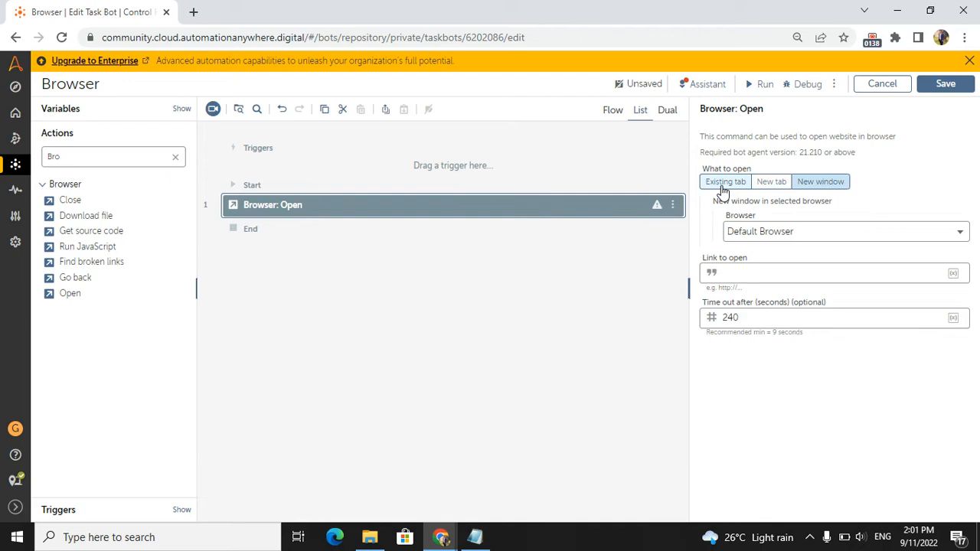
# - Switch the Browser: Open step to Existing tab and start on the link field
pyautogui.click(771, 182)
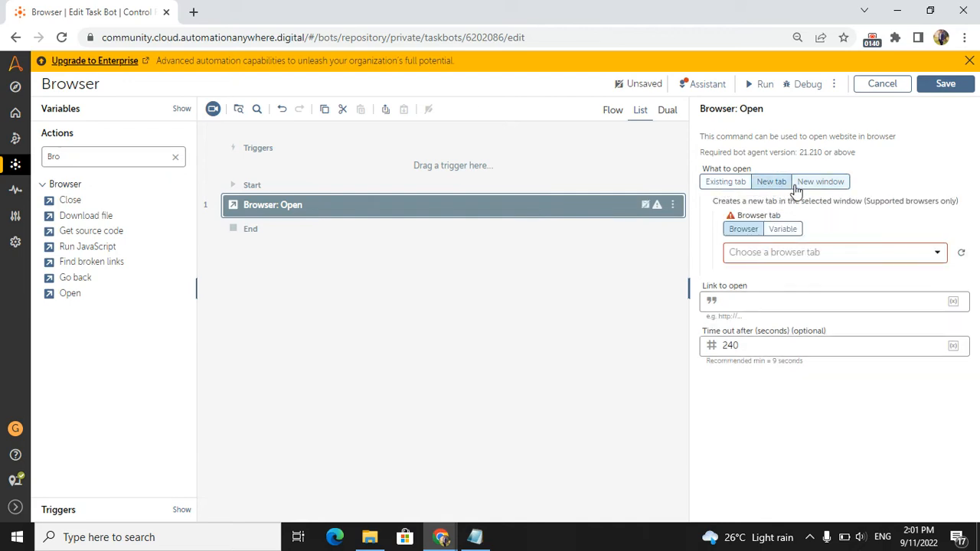
pyautogui.click(724, 181)
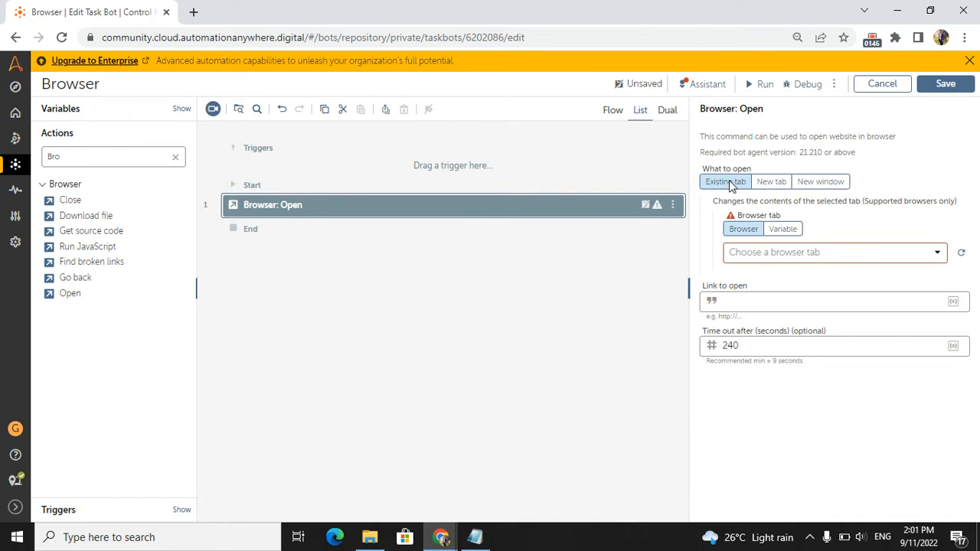
pyautogui.moveTo(234, 123)
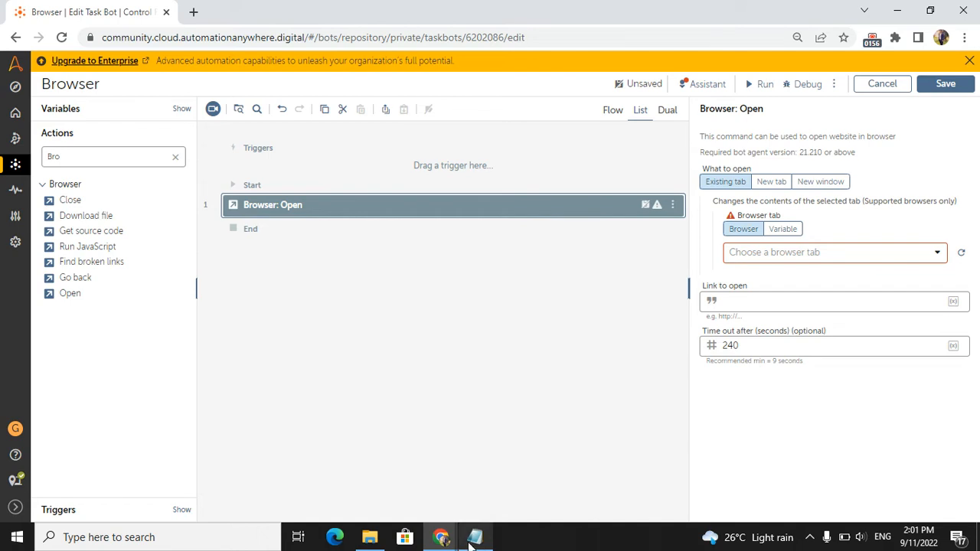
pyautogui.click(475, 537)
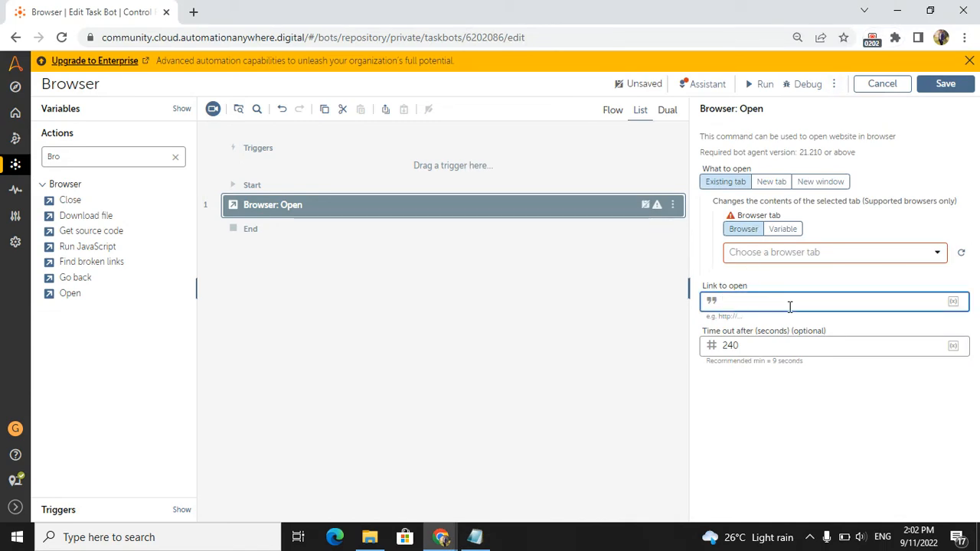
pyautogui.click(831, 252)
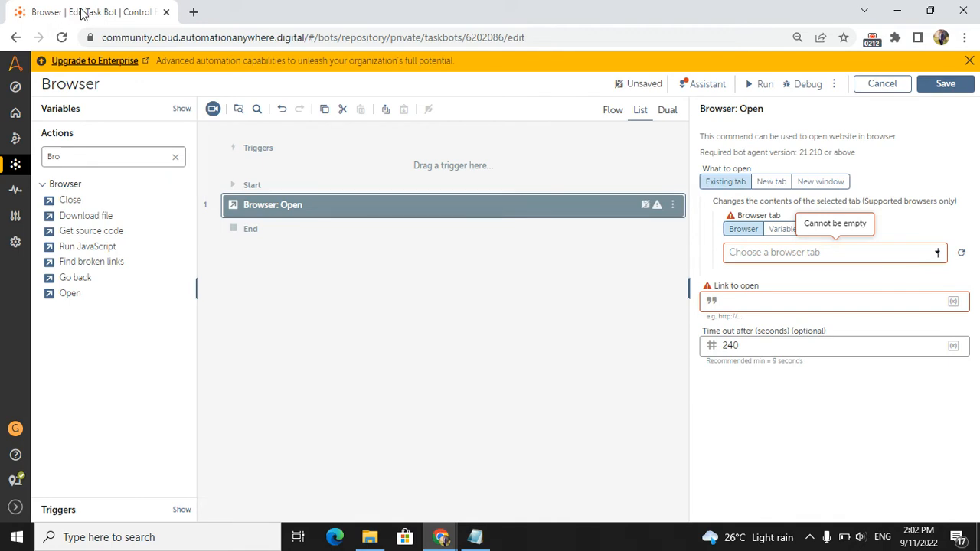
pyautogui.click(831, 252)
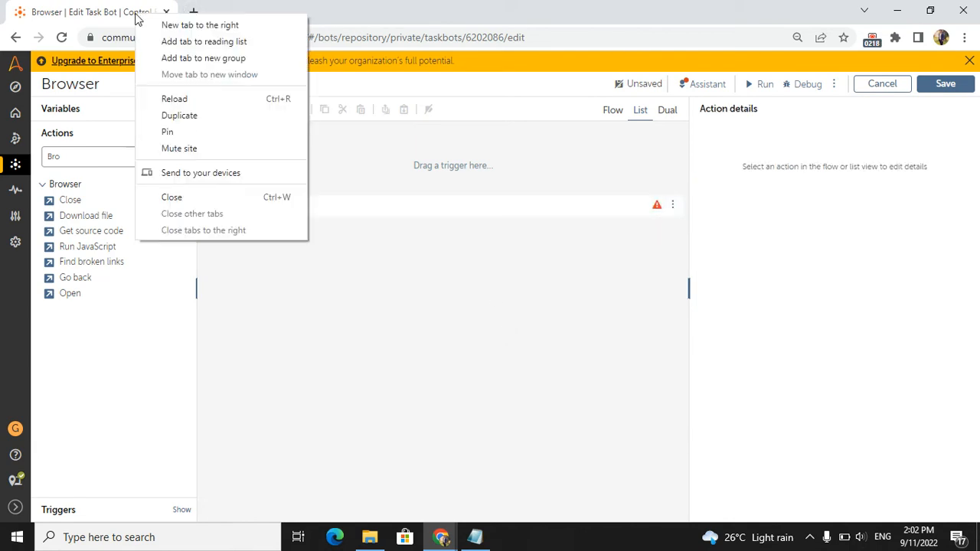
# - Open the Automation Anywhere website in a new tab and select it as the target tab
pyautogui.click(179, 115)
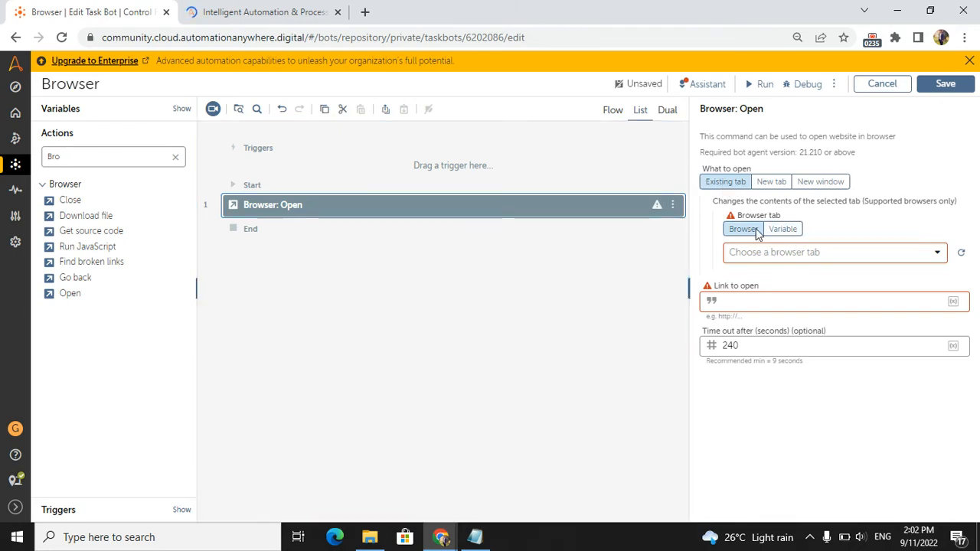
pyautogui.moveTo(938, 253)
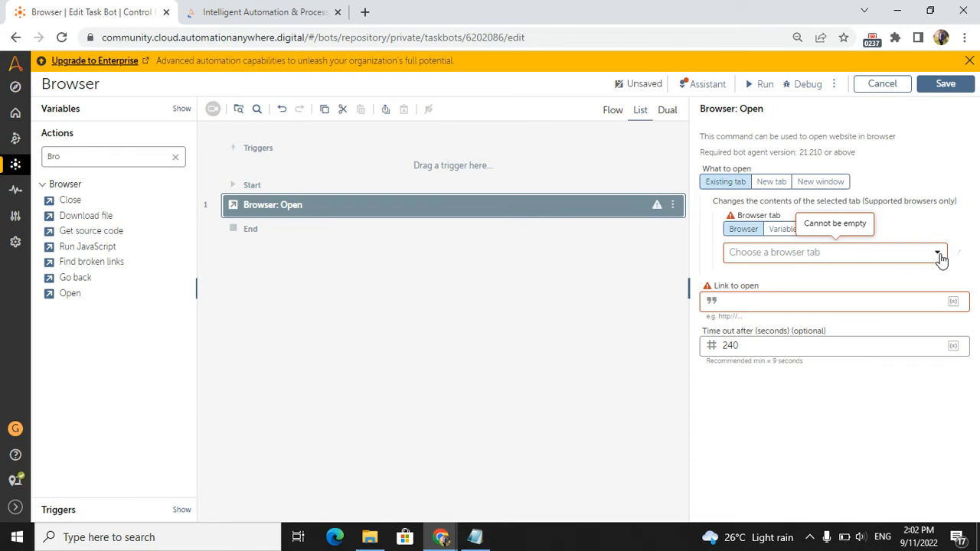
pyautogui.click(938, 252)
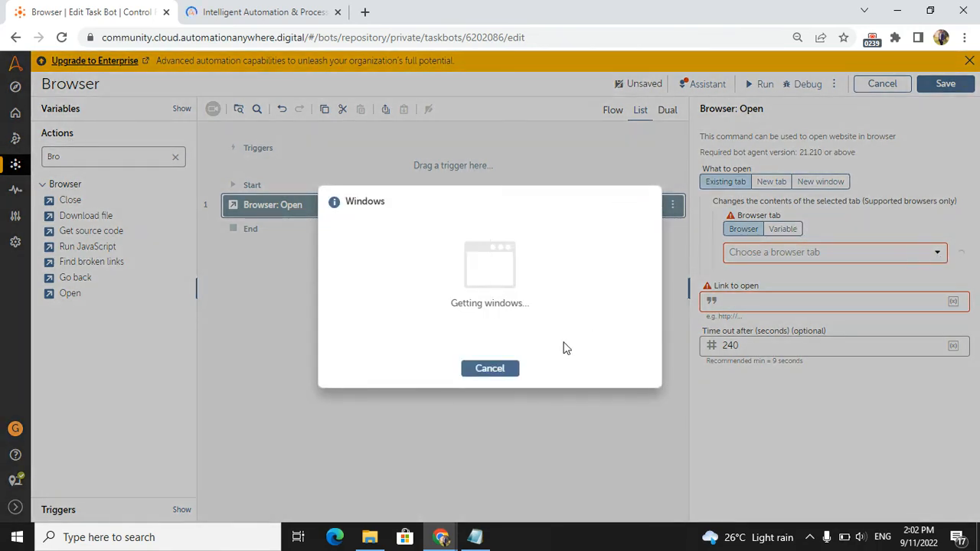
pyautogui.click(489, 368)
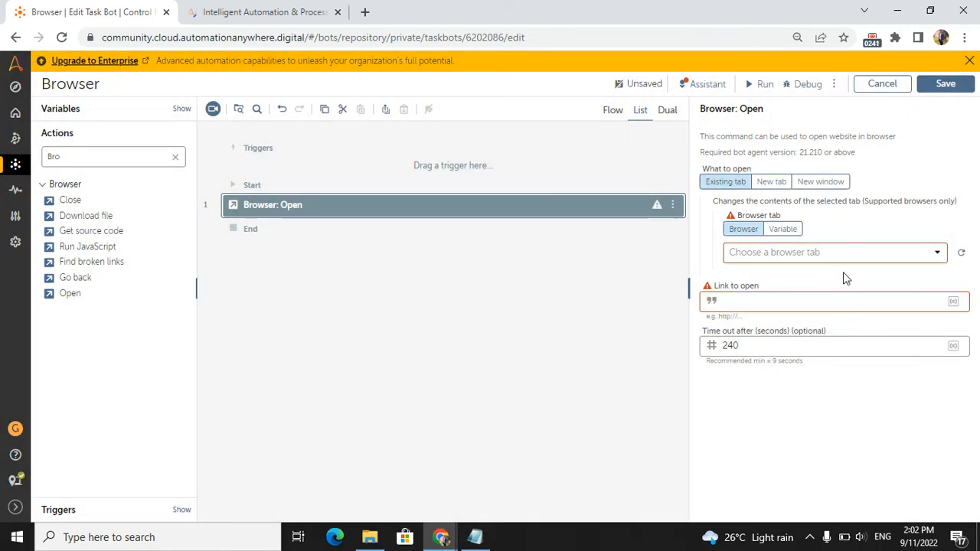
pyautogui.click(835, 251)
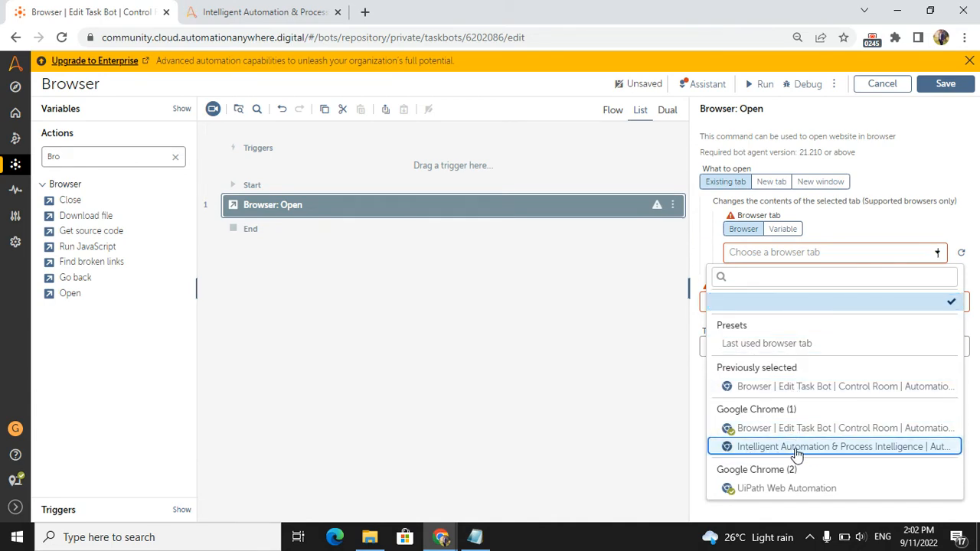
pyautogui.click(835, 446)
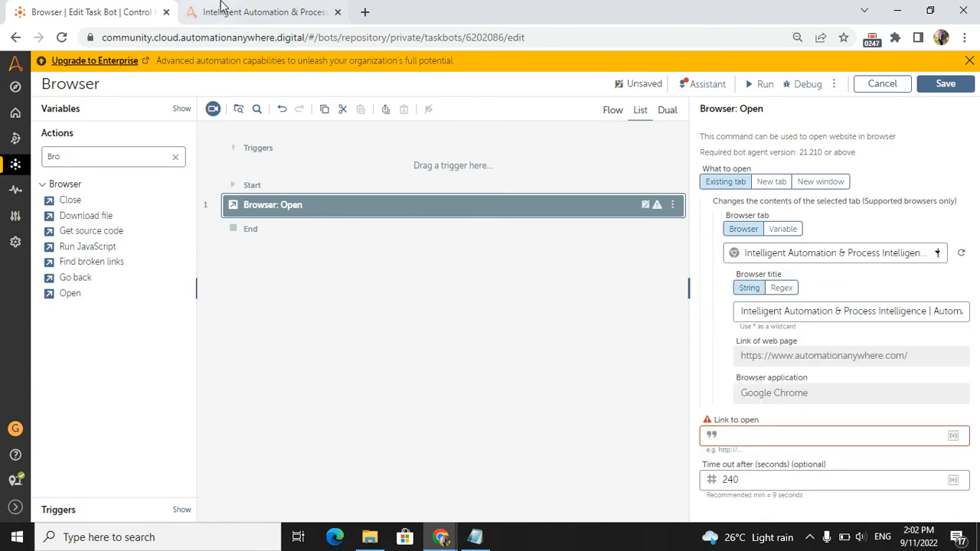
pyautogui.click(831, 436)
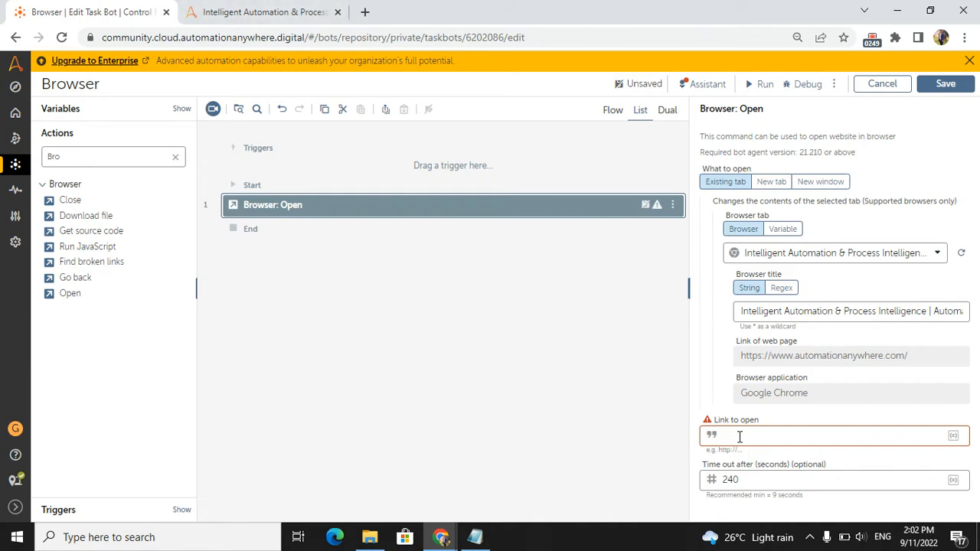
# - Save and run the Existing-tab bot, then dismiss 'Your bot has run successfully!'
pyautogui.click(265, 12)
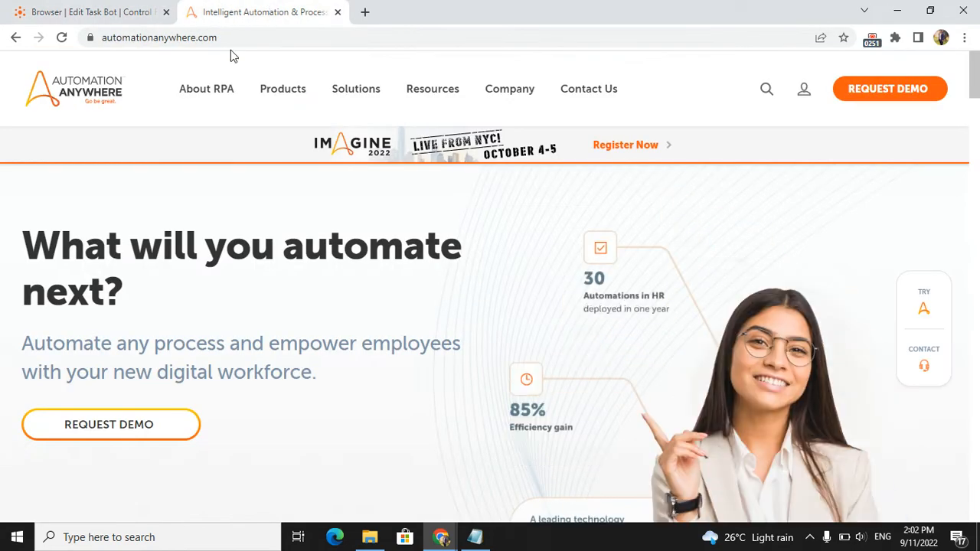
pyautogui.click(92, 12)
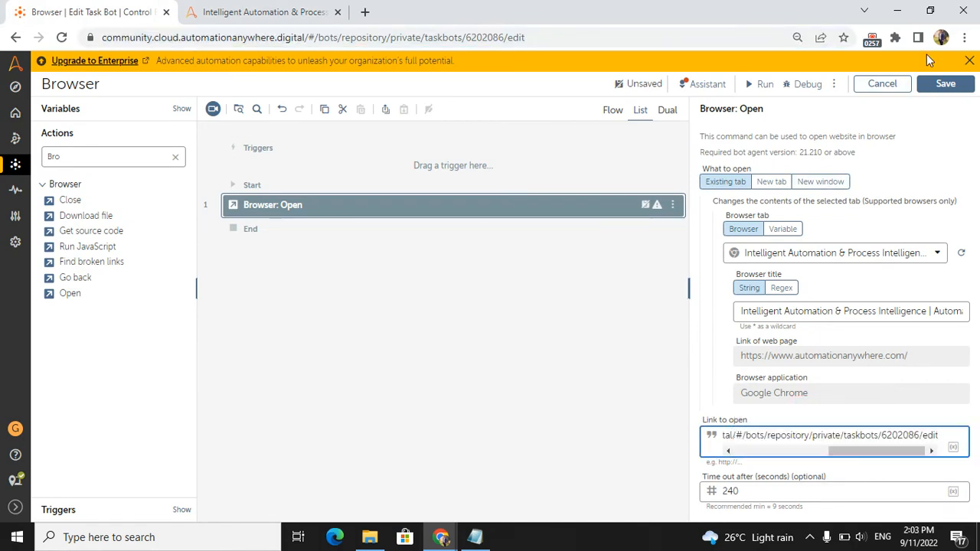
pyautogui.click(946, 83)
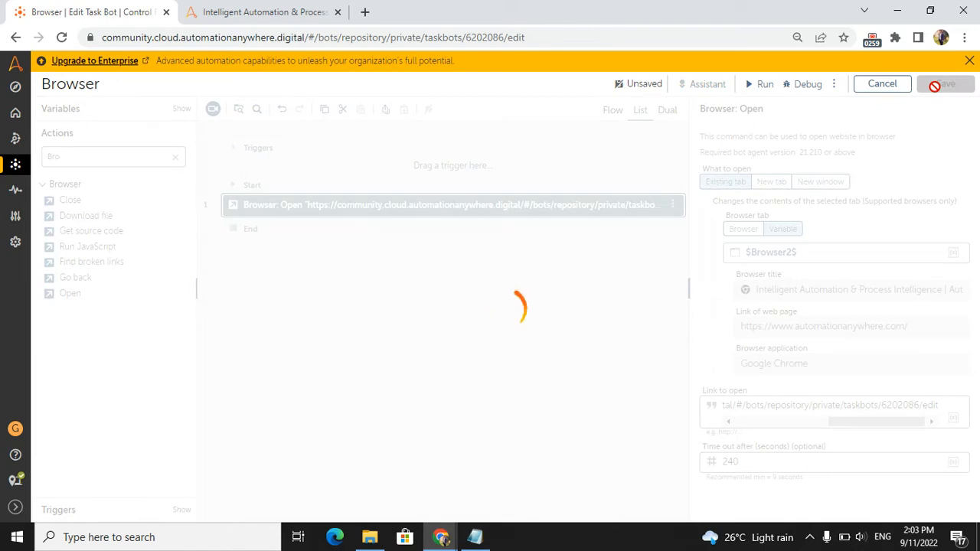
pyautogui.click(946, 83)
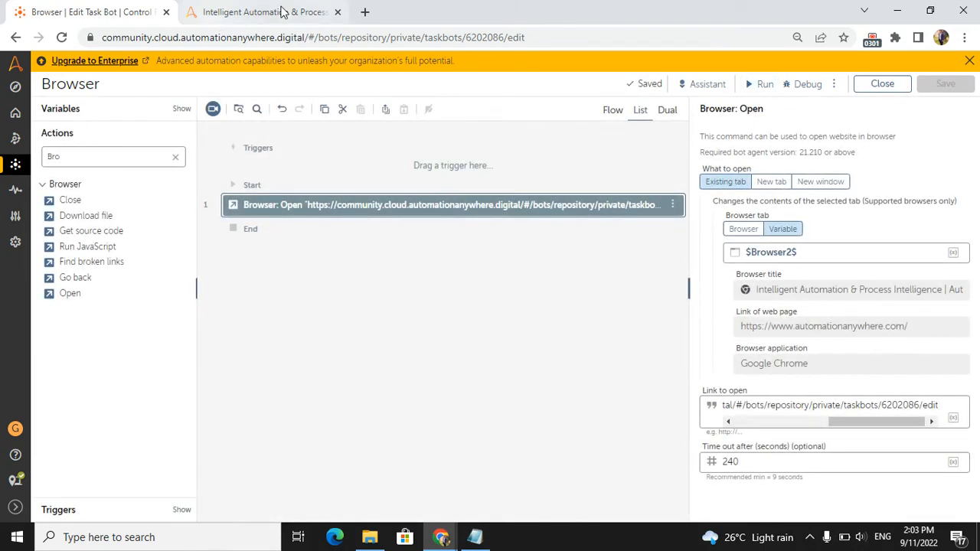
pyautogui.click(763, 83)
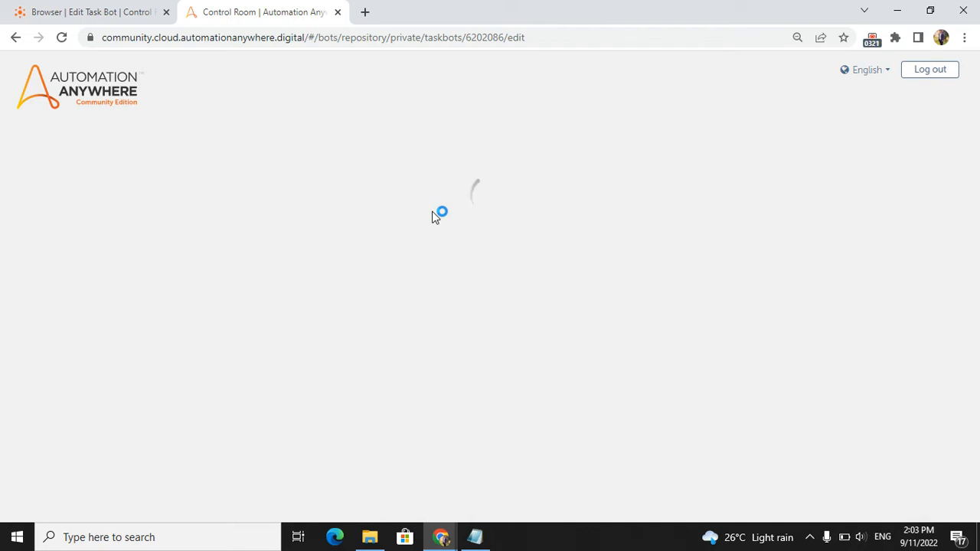
pyautogui.moveTo(441, 537)
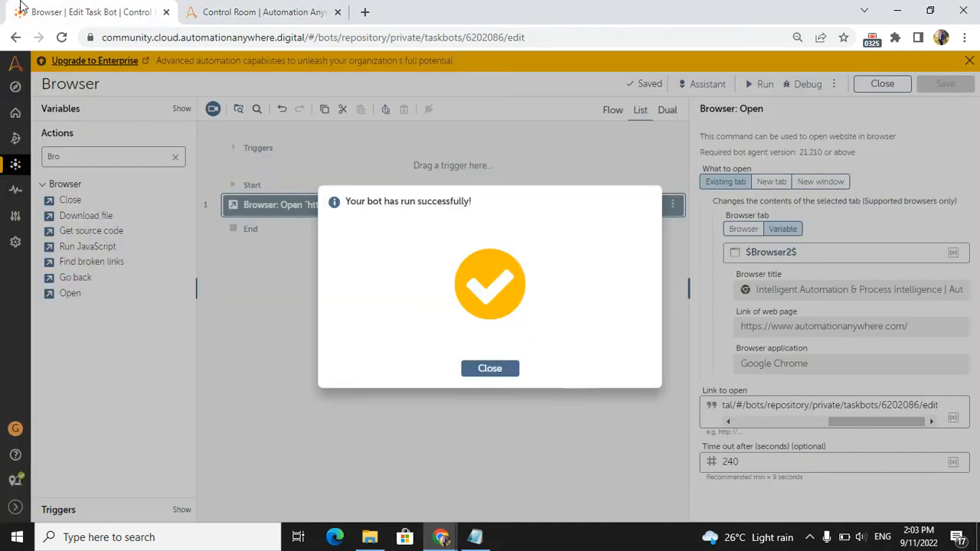
pyautogui.click(489, 369)
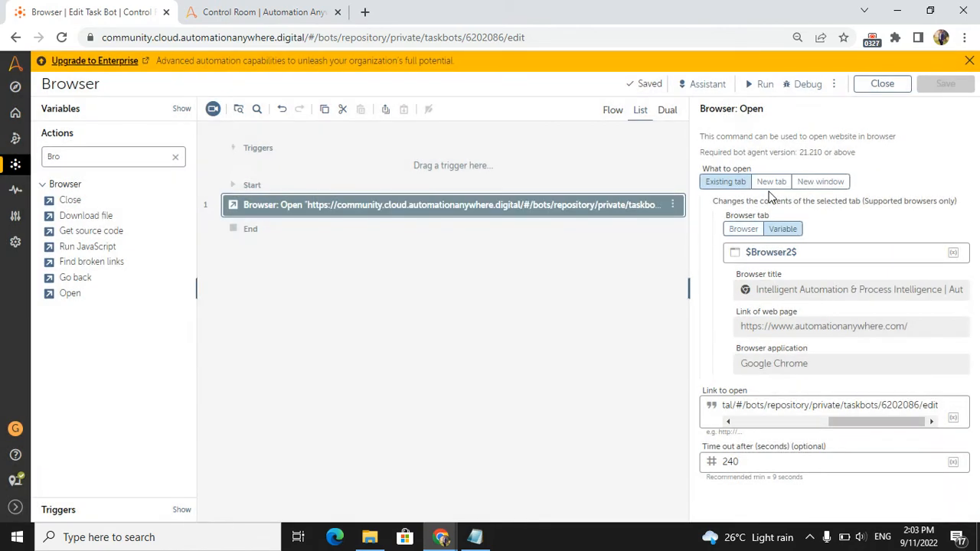
pyautogui.click(772, 182)
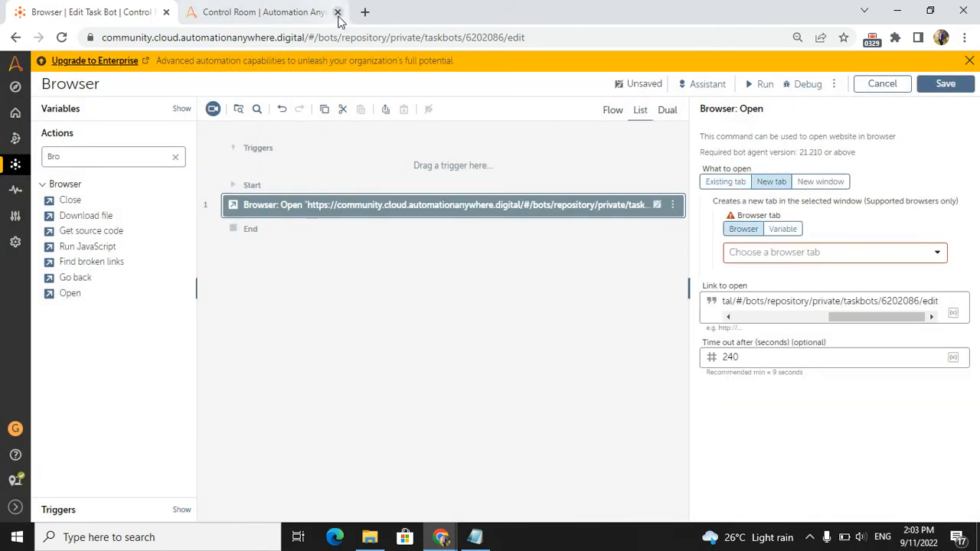
pyautogui.click(337, 12)
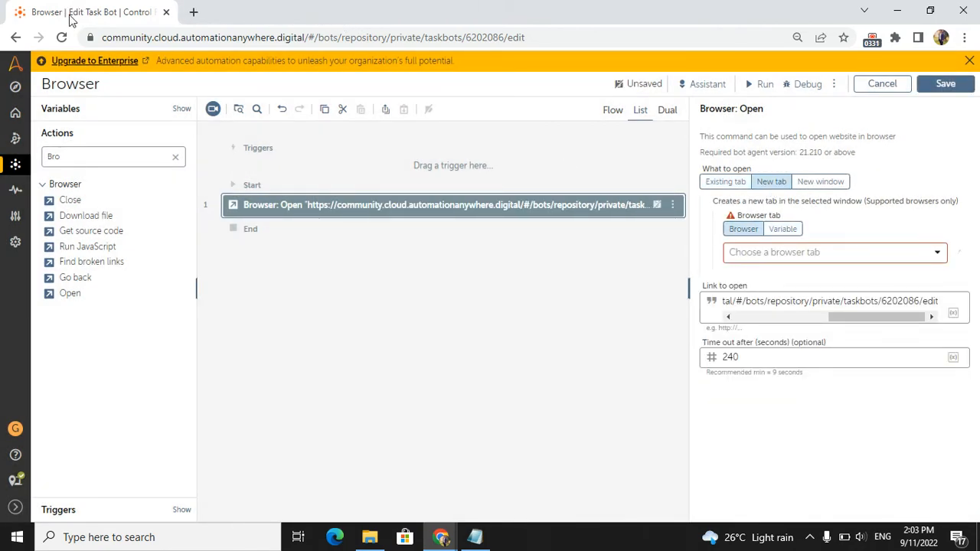
pyautogui.moveTo(610, 21)
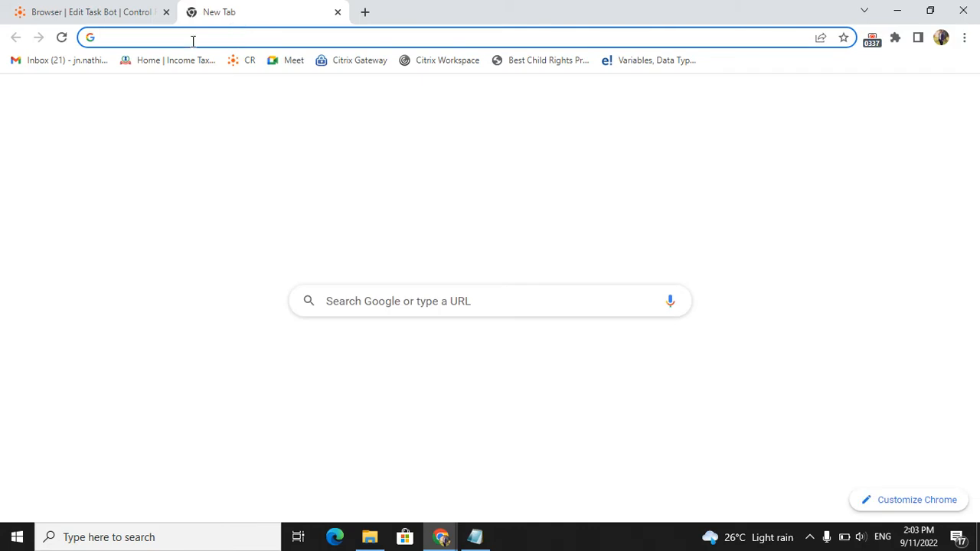
pyautogui.click(92, 12)
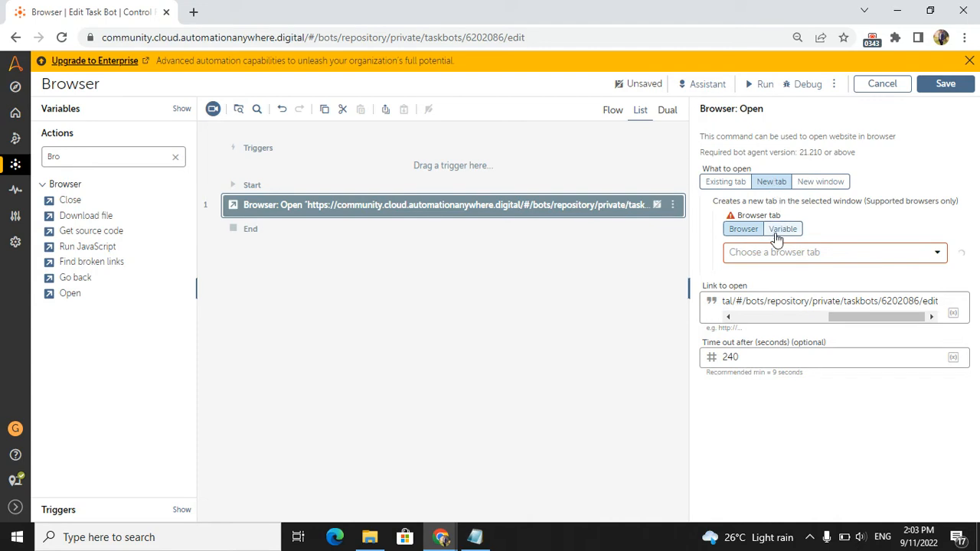
pyautogui.click(831, 252)
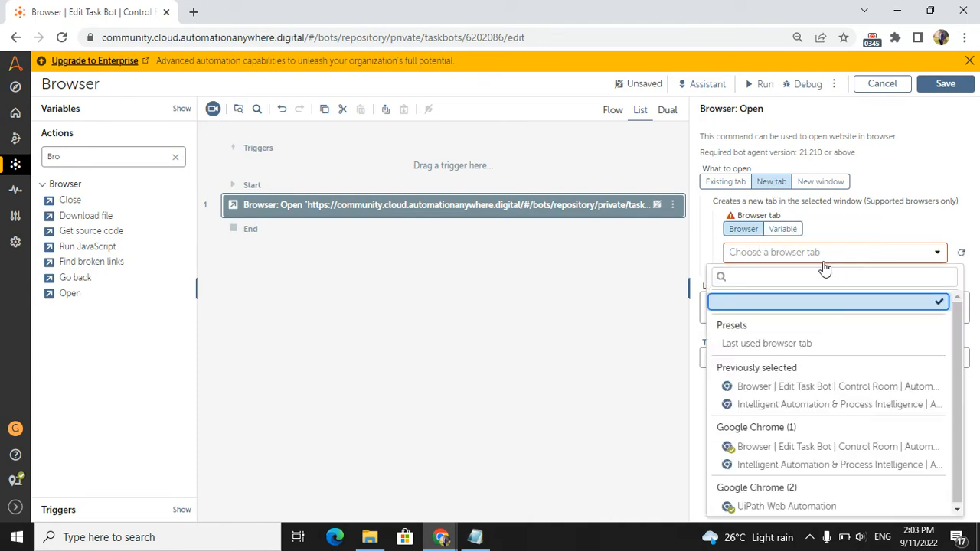
pyautogui.moveTo(37, 22)
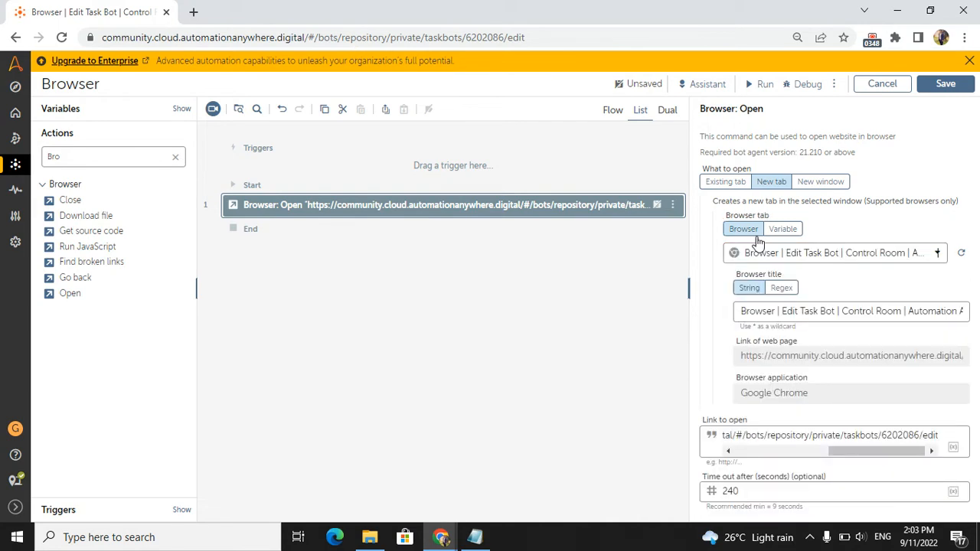
pyautogui.click(835, 435)
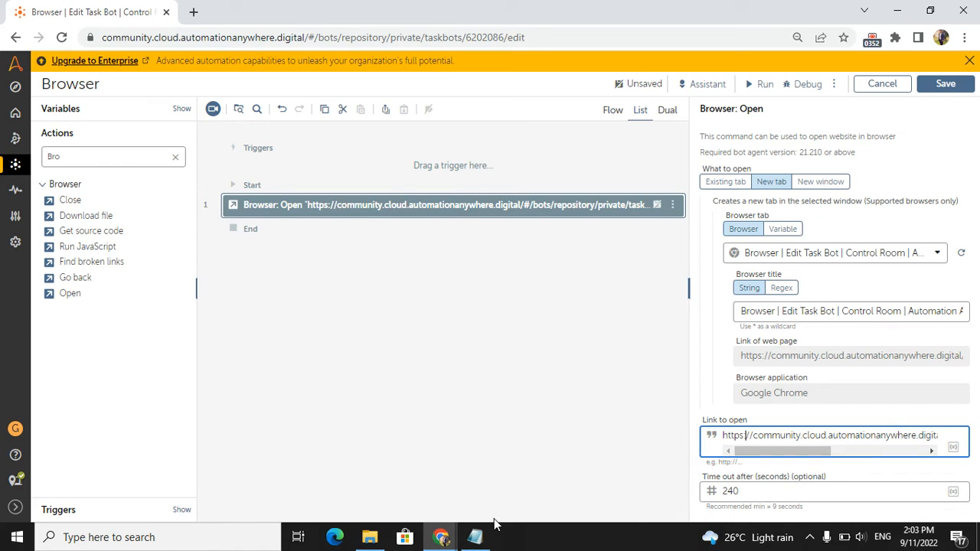
pyautogui.click(475, 537)
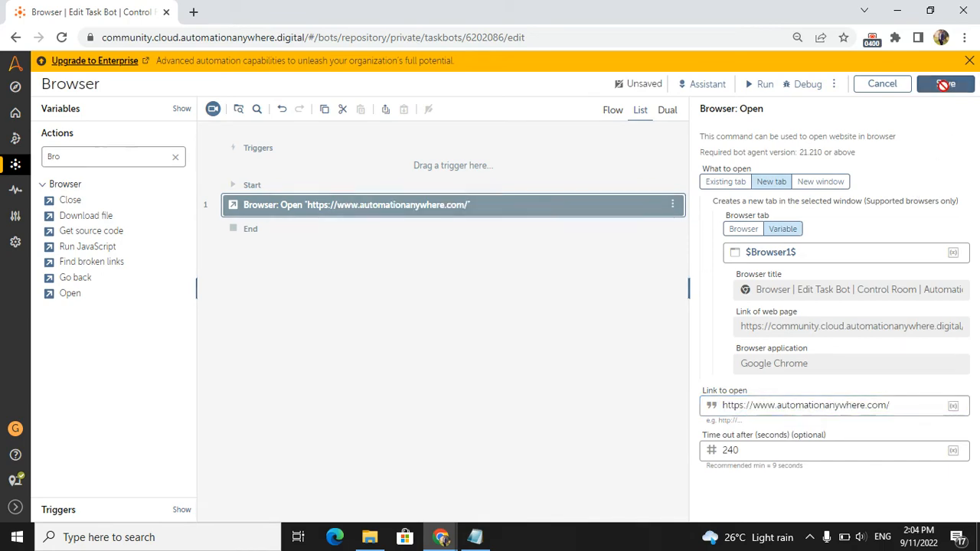
# - Save and run the bot, then close the success message
pyautogui.click(946, 83)
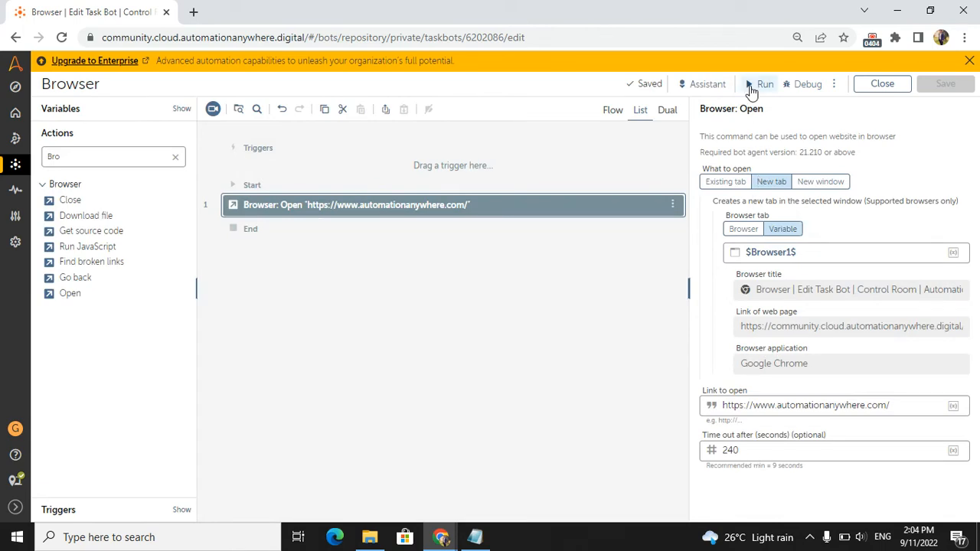
pyautogui.click(764, 84)
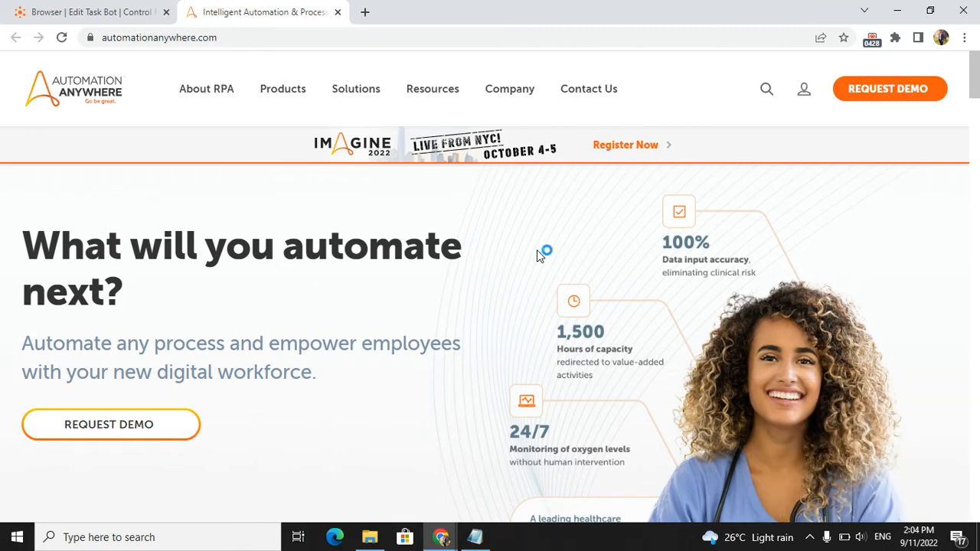
pyautogui.click(88, 11)
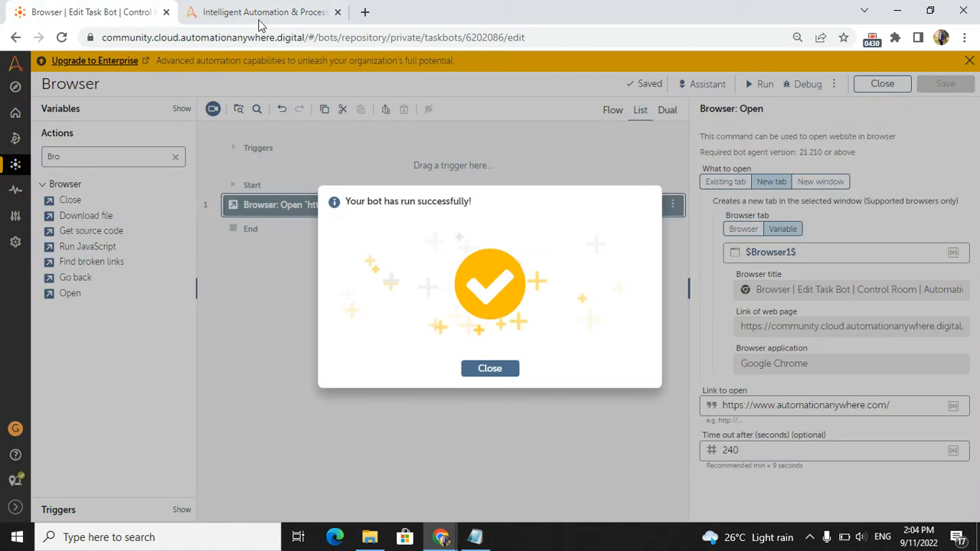
pyautogui.click(489, 368)
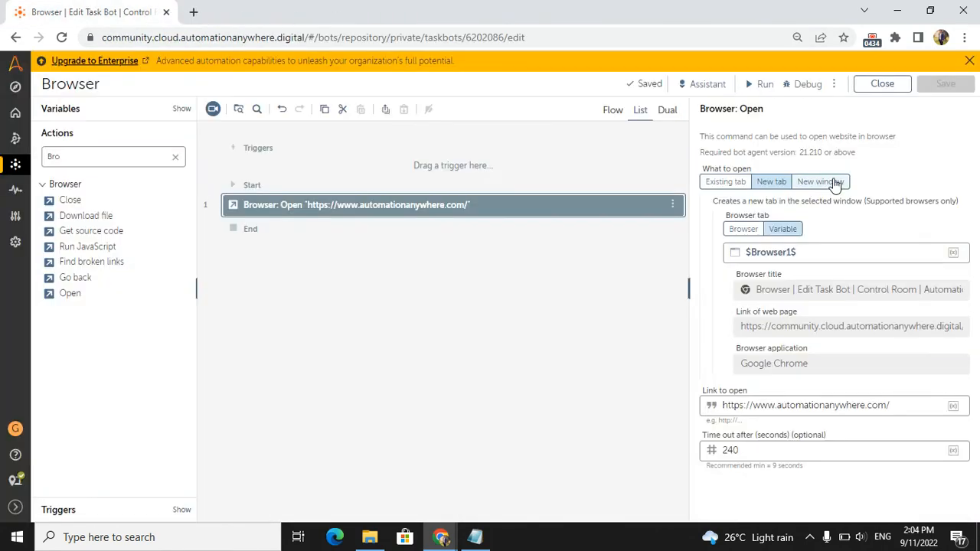
# - Switch Browser: Open to New window and list the available browsers
pyautogui.click(820, 181)
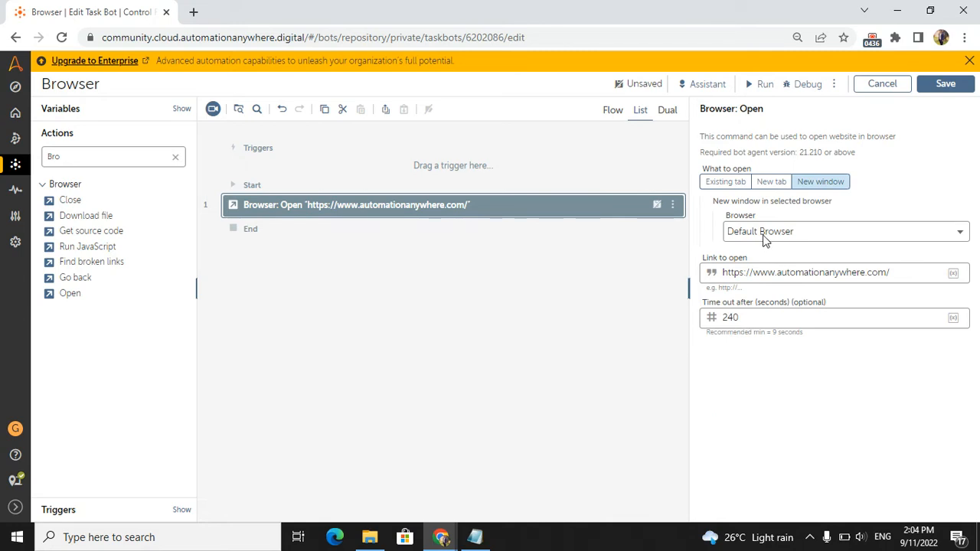
pyautogui.click(842, 232)
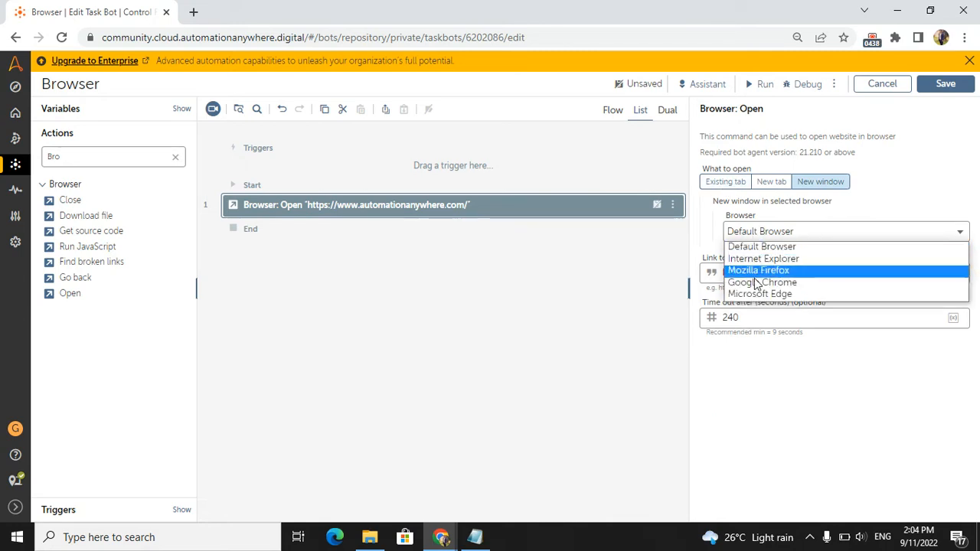
pyautogui.moveTo(762, 245)
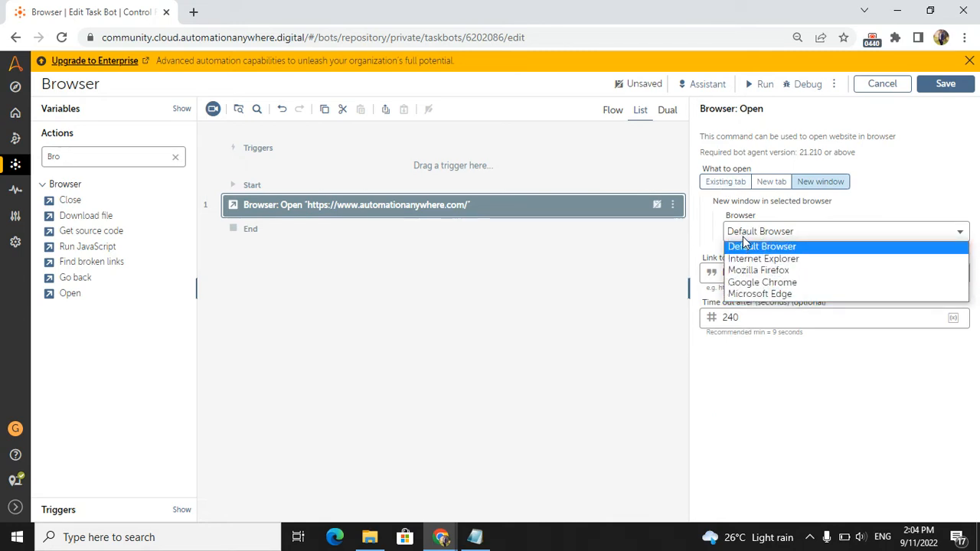
pyautogui.moveTo(760, 295)
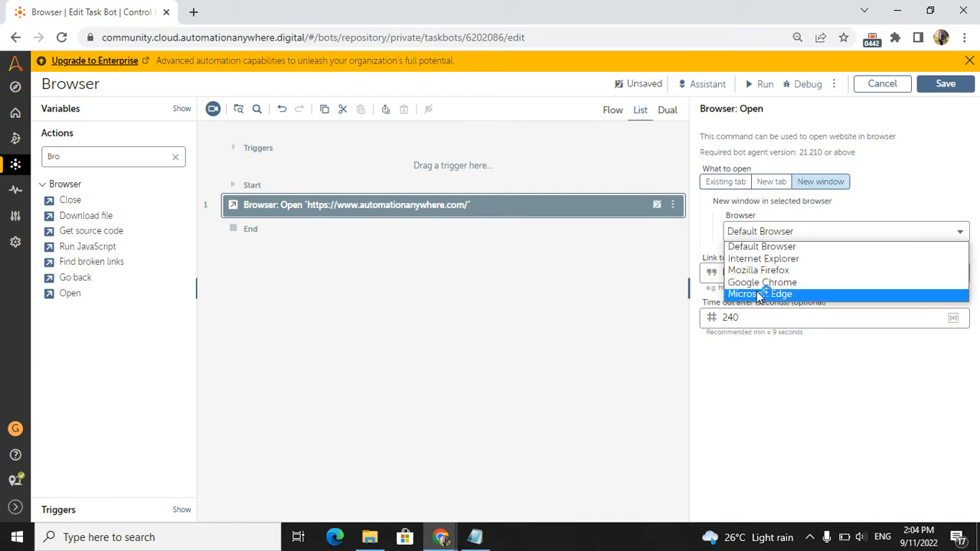
pyautogui.moveTo(761, 259)
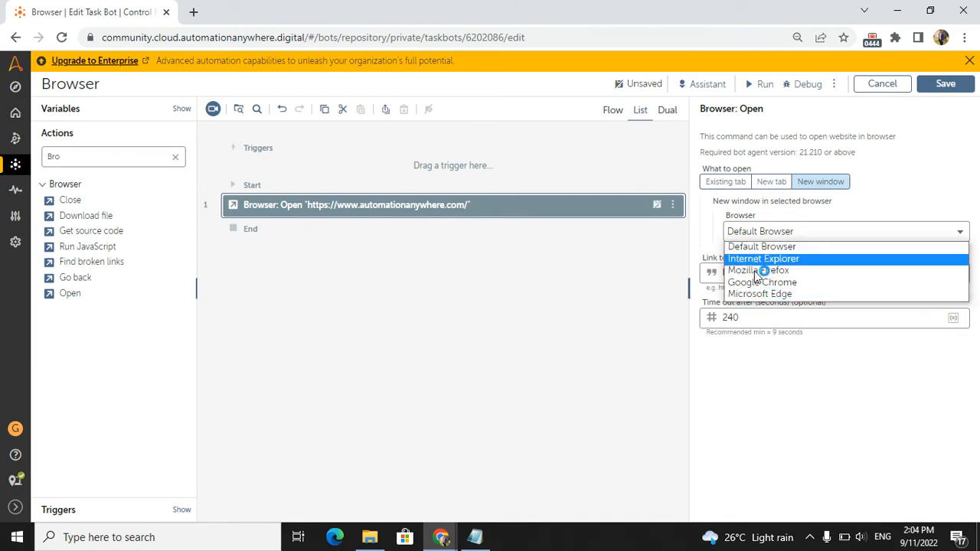
pyautogui.moveTo(822, 267)
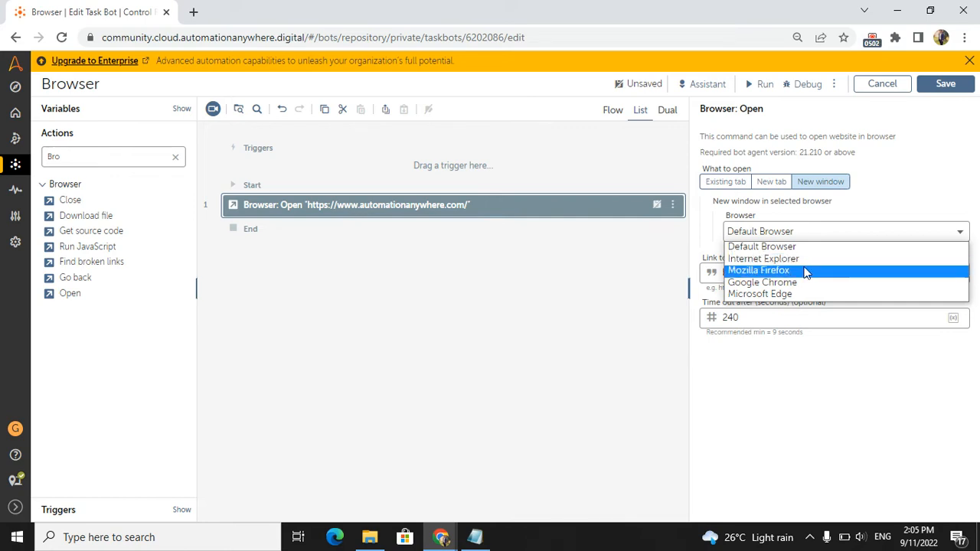
pyautogui.moveTo(795, 297)
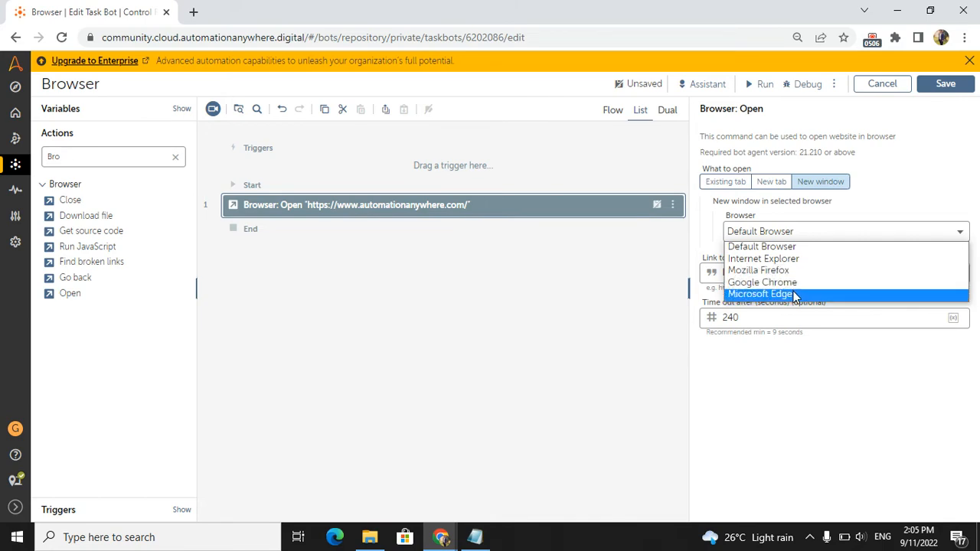
pyautogui.moveTo(758, 270)
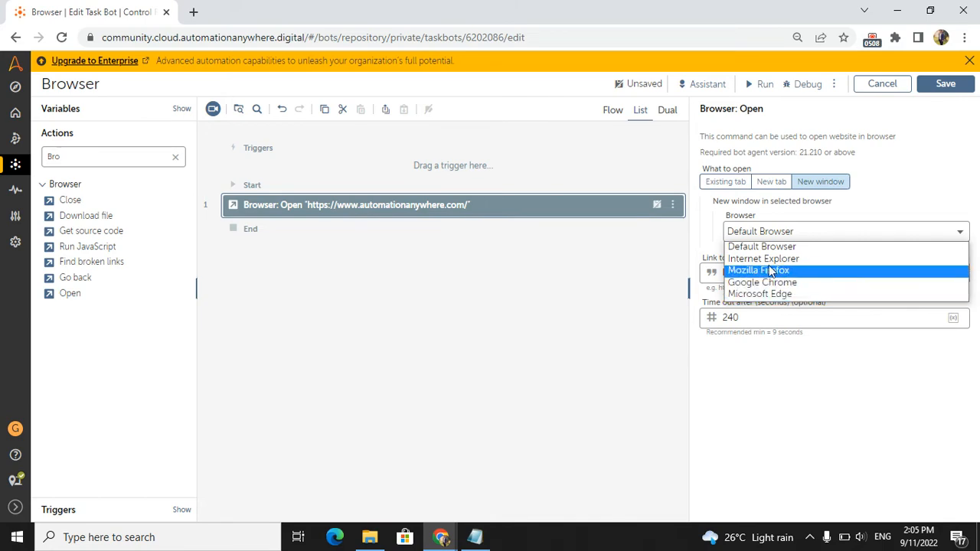
# - Use Google Chrome for the new window, run the bot, and close the success dialog
pyautogui.click(762, 283)
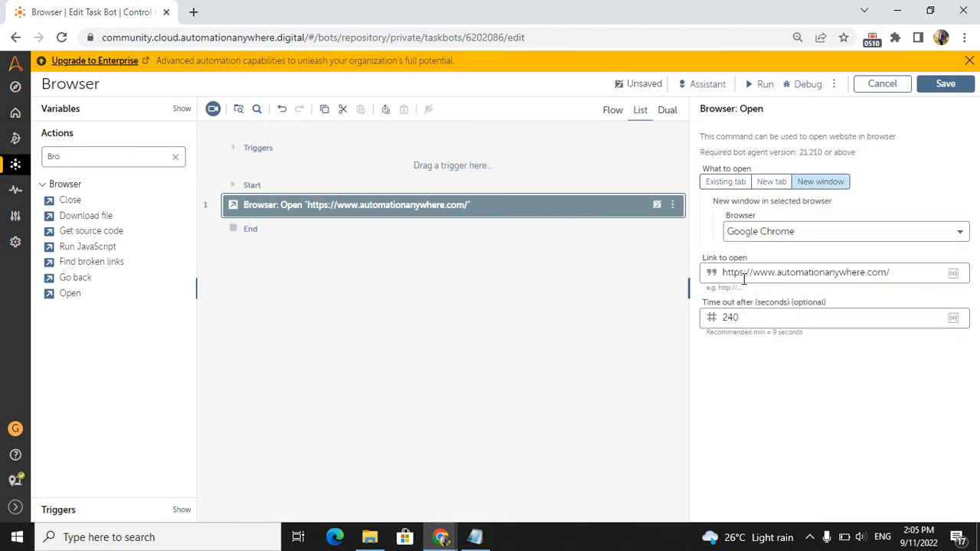
pyautogui.moveTo(798, 295)
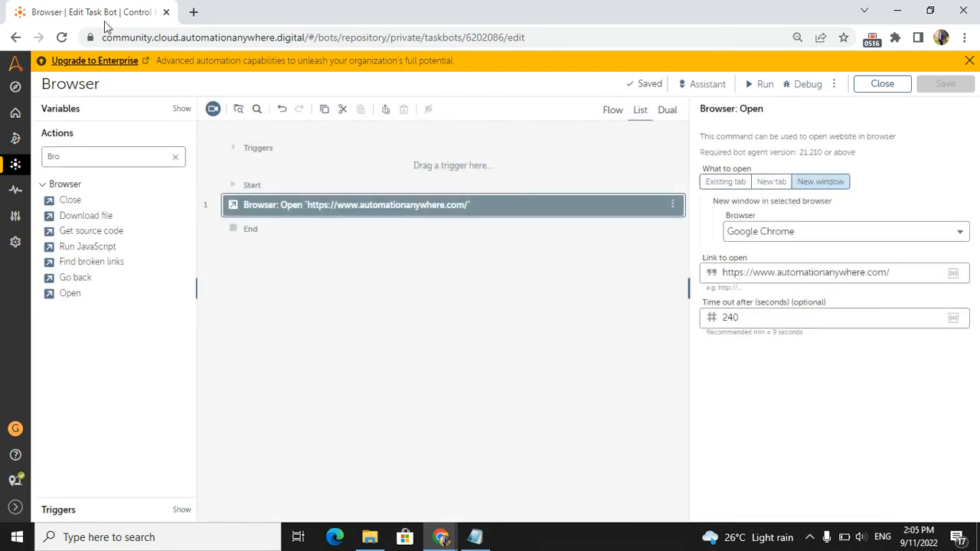
pyautogui.click(759, 83)
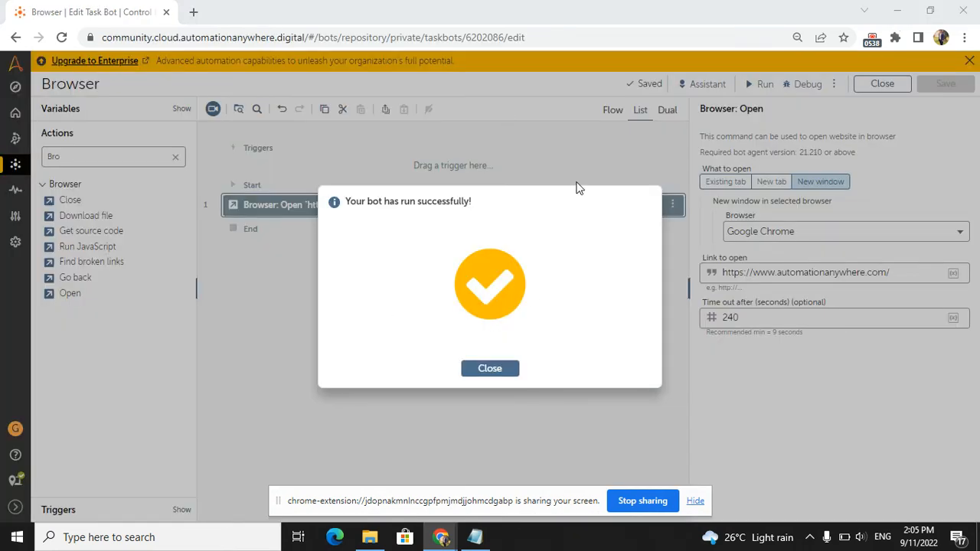
pyautogui.click(489, 368)
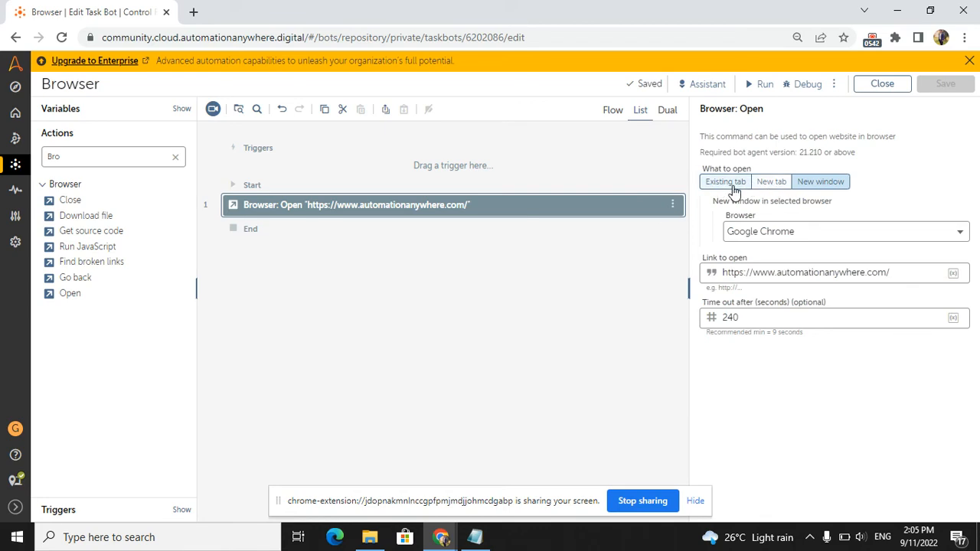
# - Set Browser: Open back to New window with Default Browser and close the step details
pyautogui.click(771, 182)
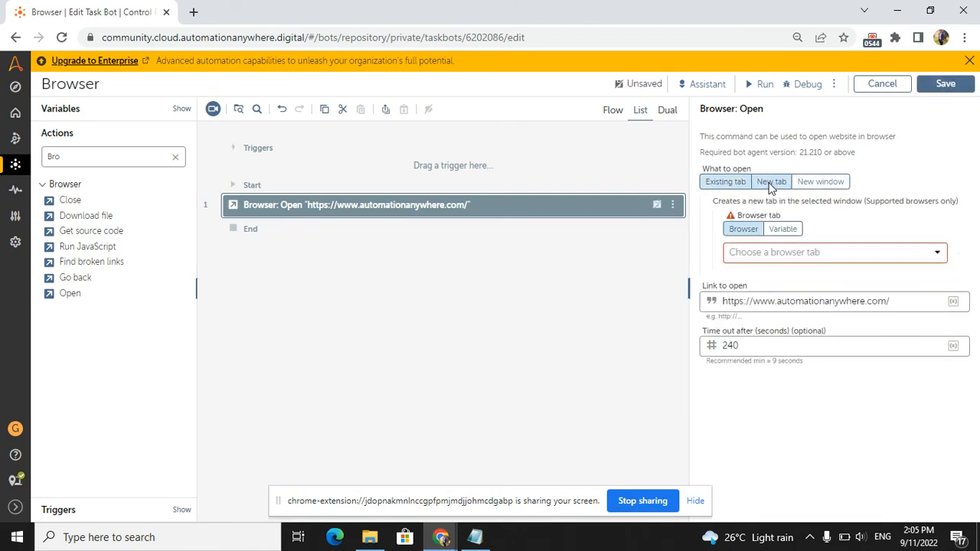
pyautogui.click(820, 181)
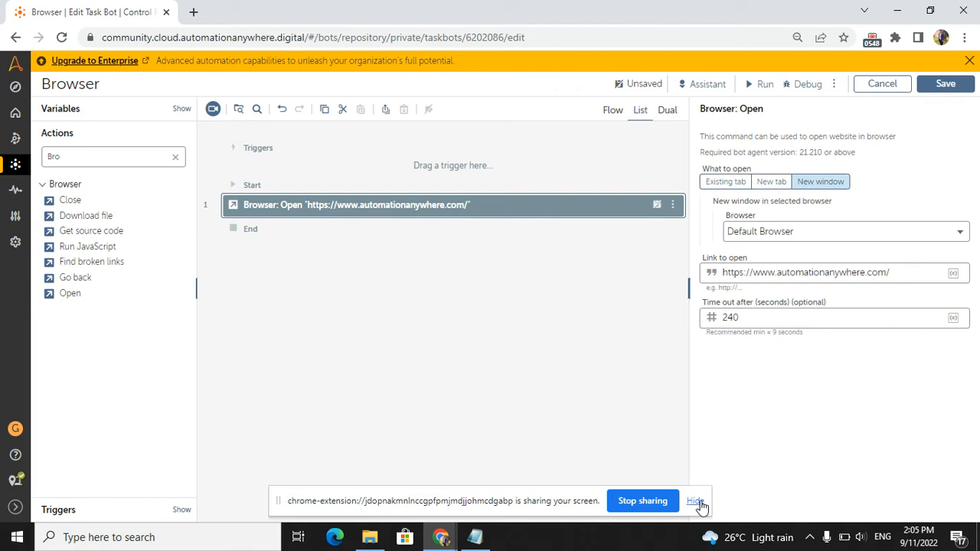
pyautogui.click(843, 231)
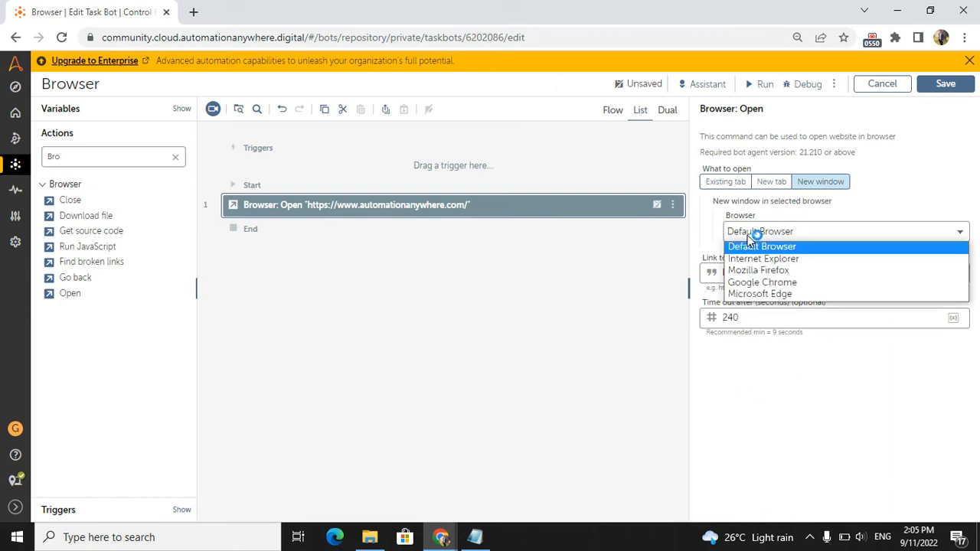
pyautogui.click(762, 246)
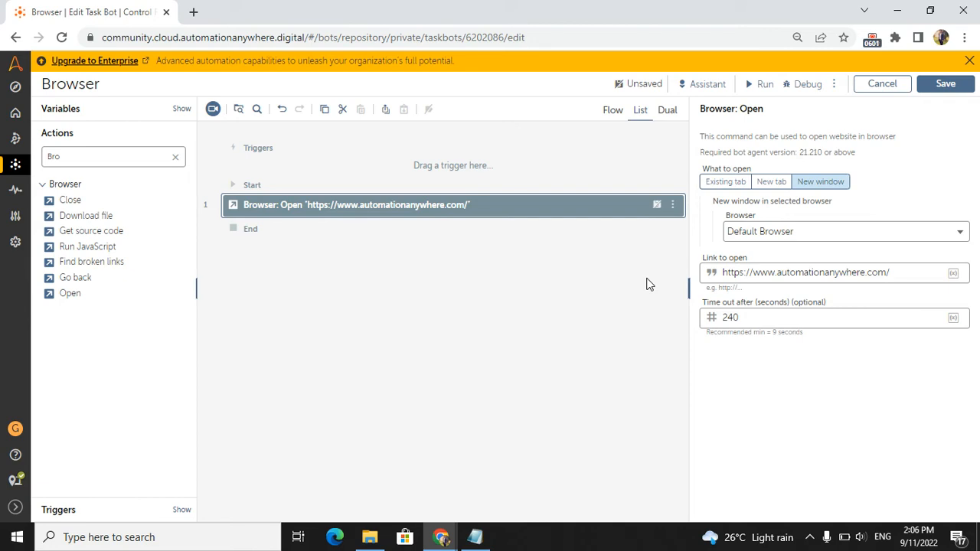
pyautogui.click(845, 231)
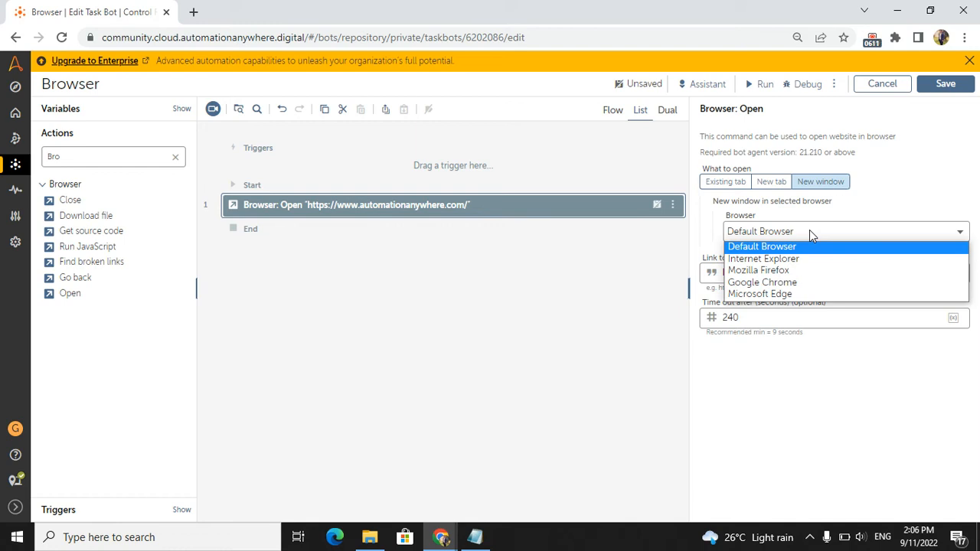
pyautogui.moveTo(762, 258)
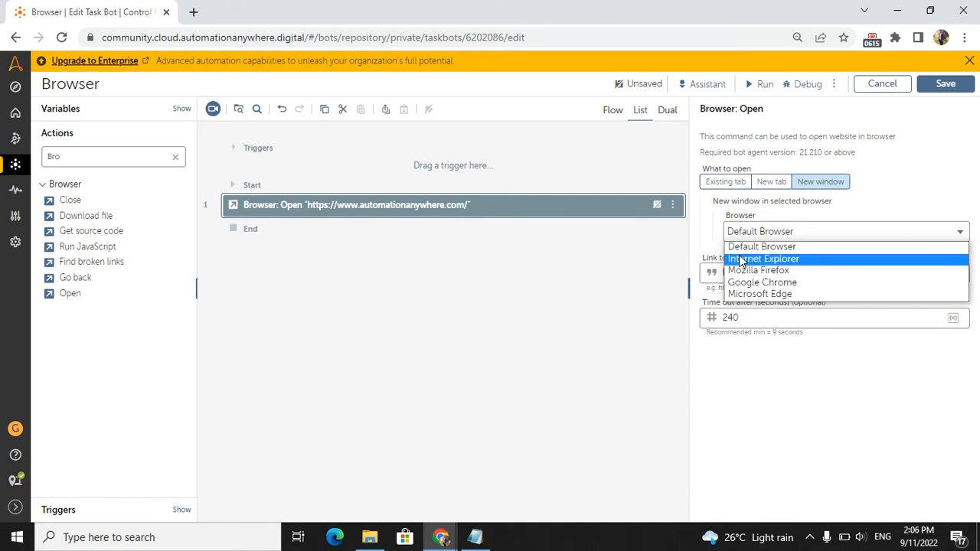
pyautogui.click(490, 312)
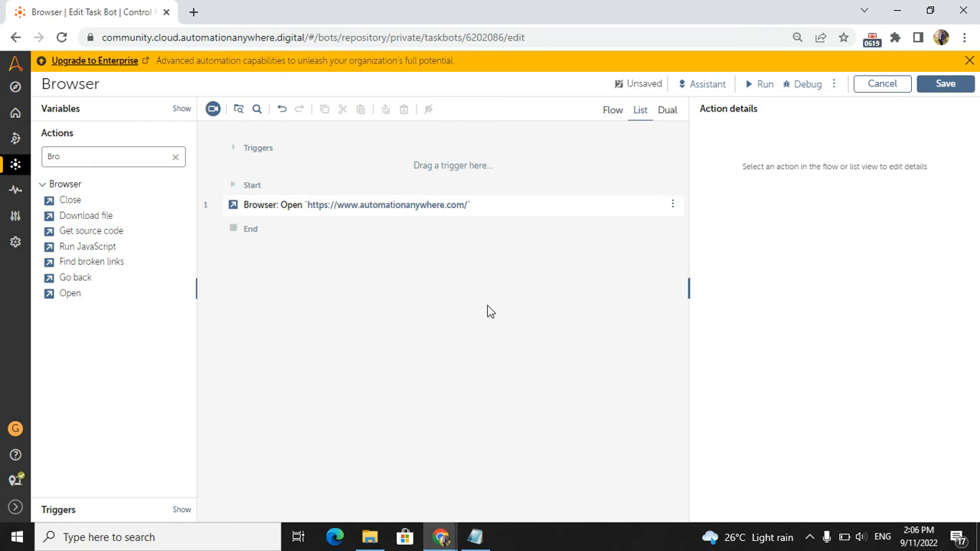
pyautogui.moveTo(314, 245)
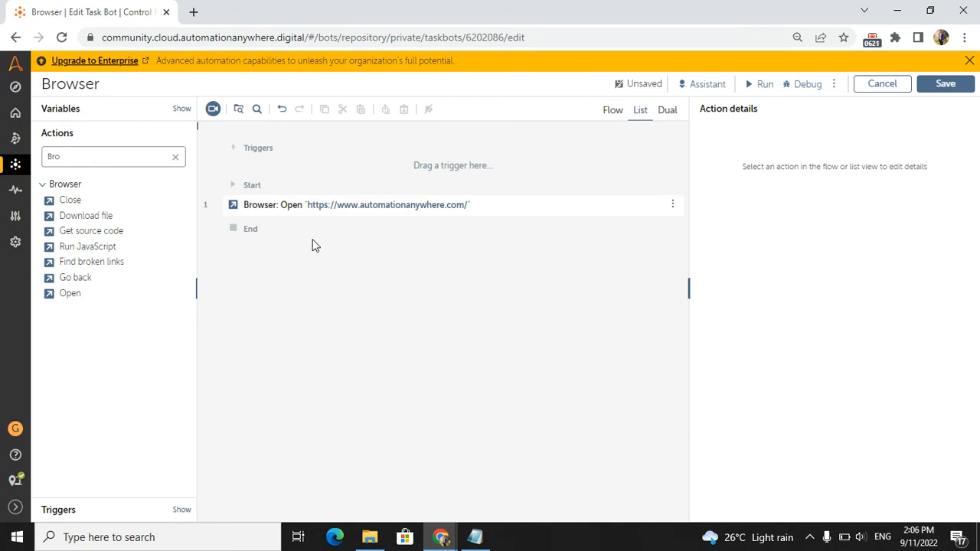
pyautogui.moveTo(86, 215)
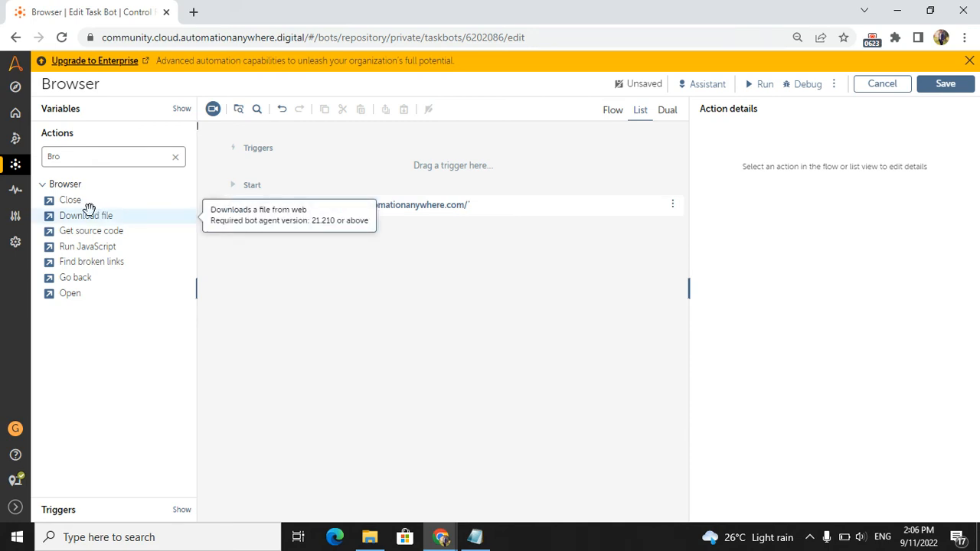
# - Add Browser: Close as step 2, trying All browsers before settling on Tab
pyautogui.click(70, 199)
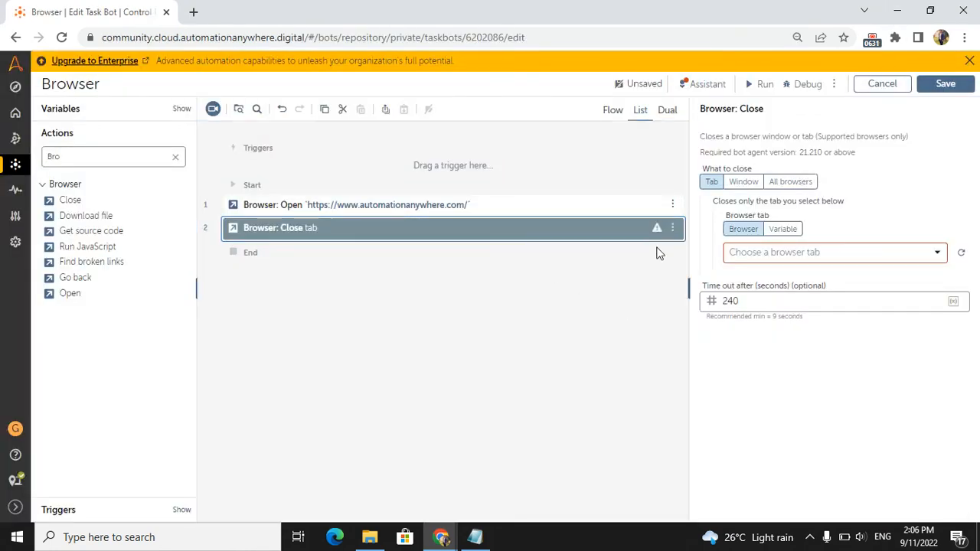
pyautogui.click(791, 181)
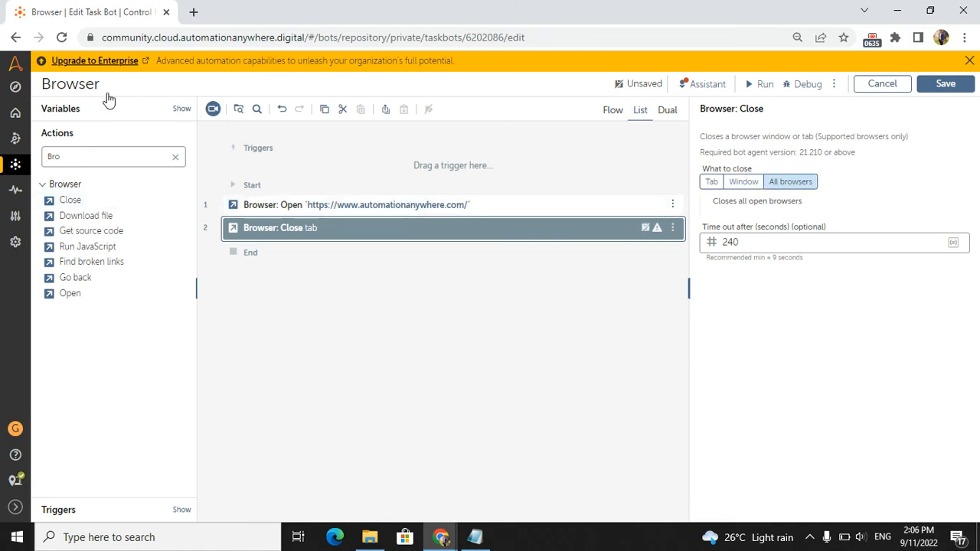
pyautogui.moveTo(473, 443)
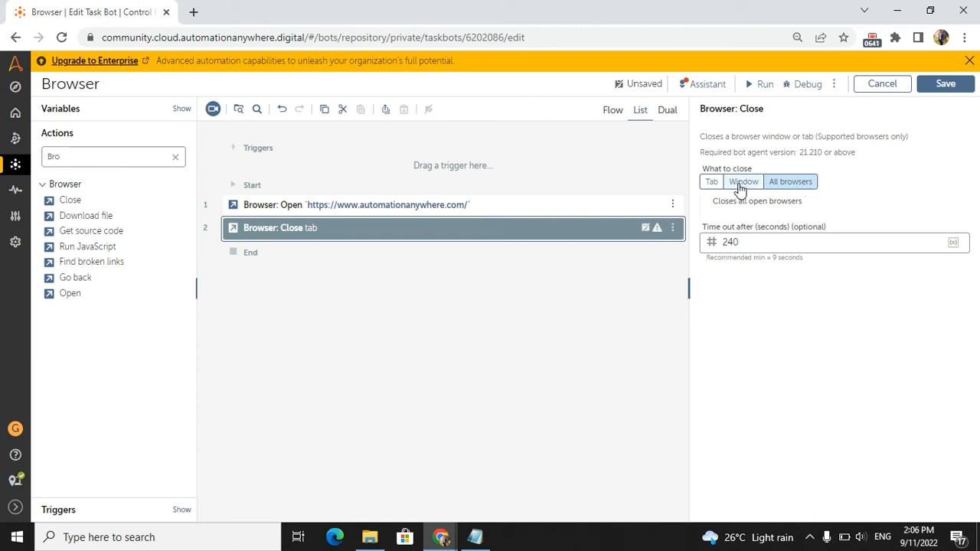
pyautogui.click(711, 182)
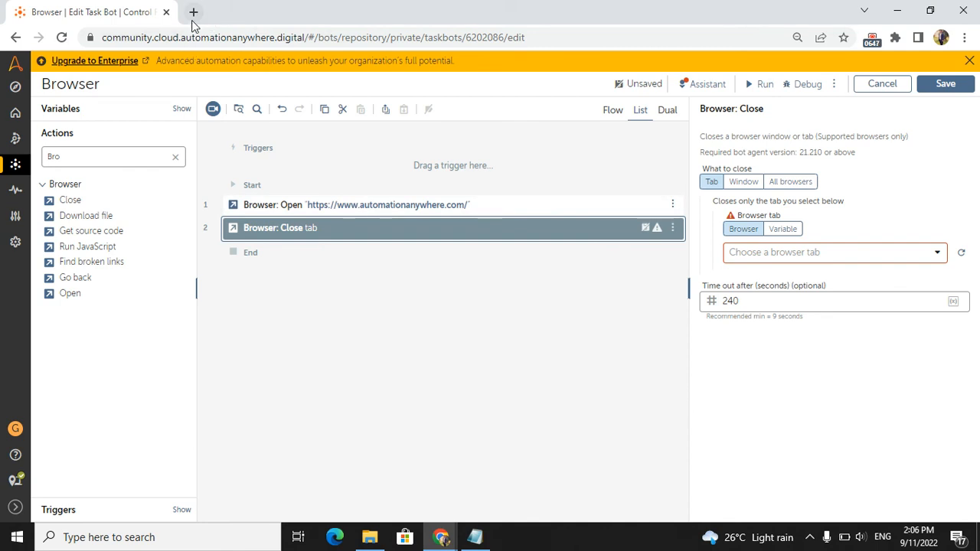
# - Open a blank Chrome tab, choose New Tab as the Close step's target, and save
pyautogui.click(193, 11)
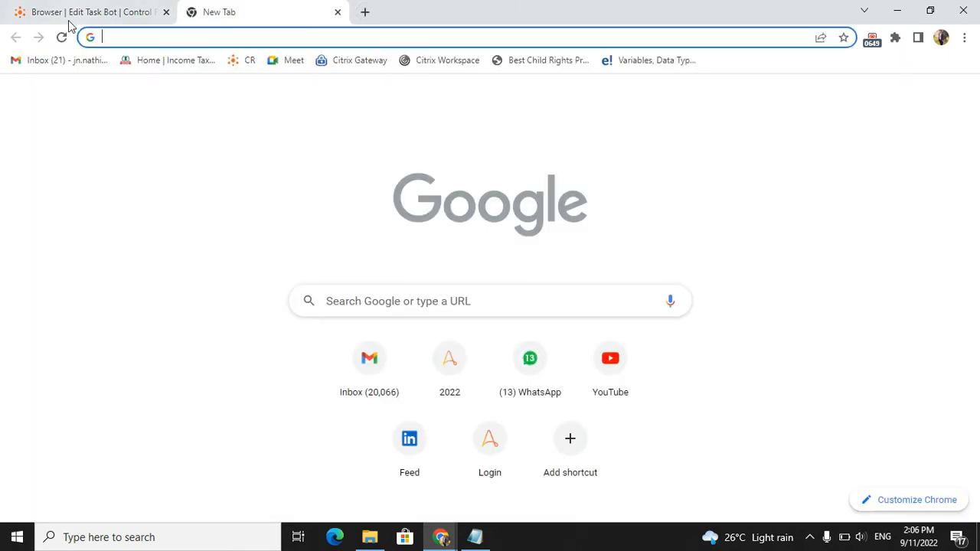
pyautogui.click(92, 12)
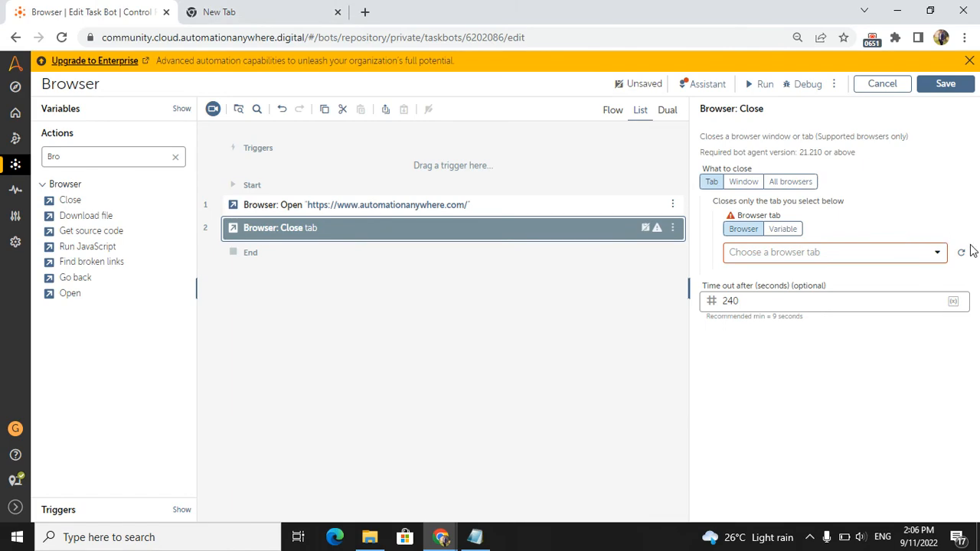
pyautogui.click(936, 252)
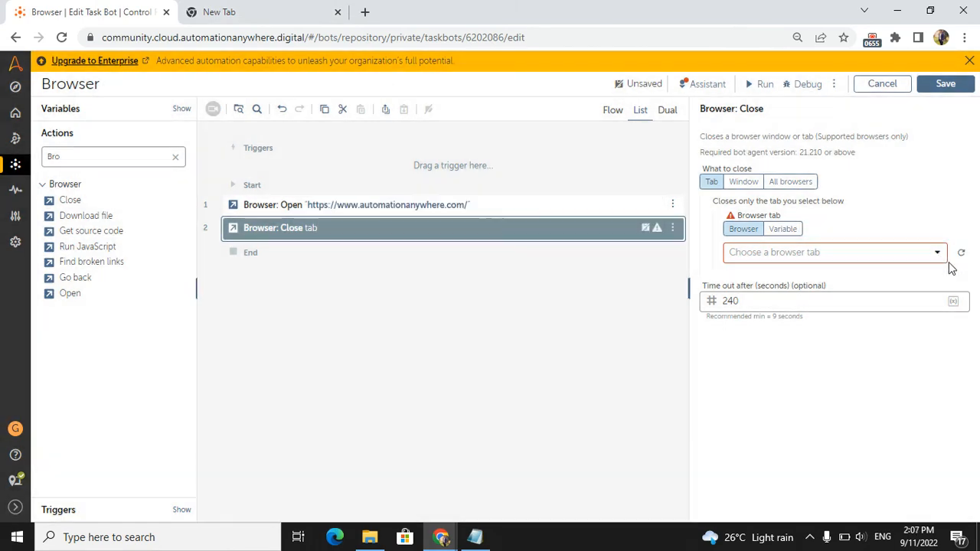
pyautogui.click(835, 251)
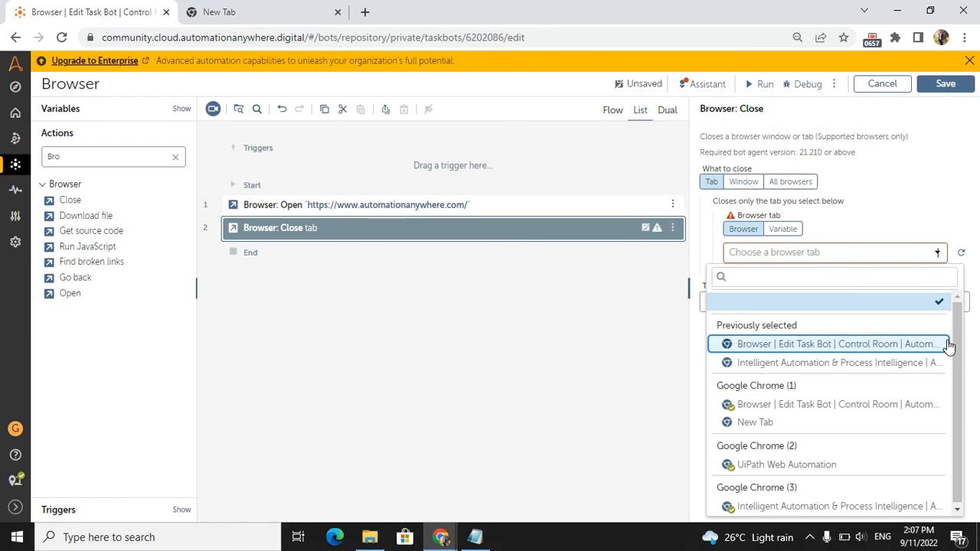
pyautogui.moveTo(754, 422)
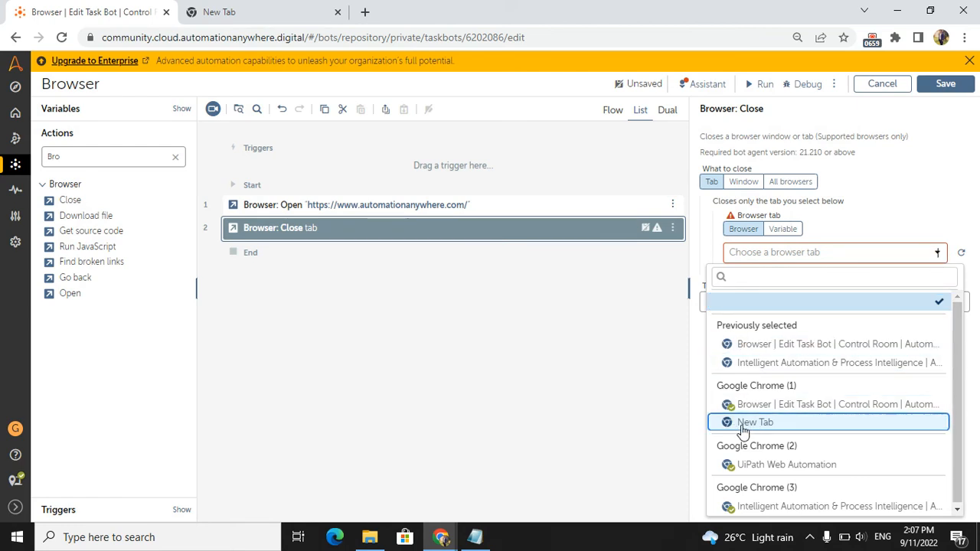
pyautogui.click(755, 422)
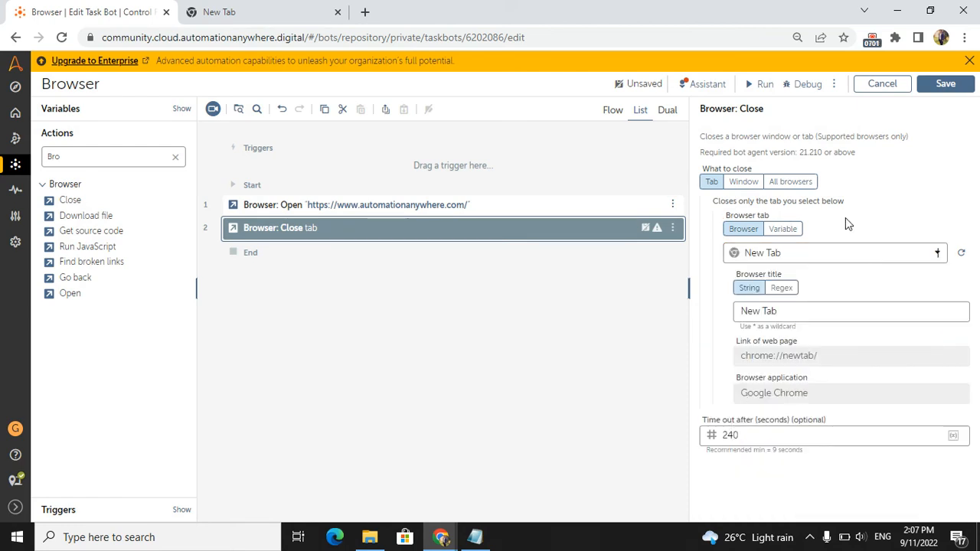
pyautogui.click(946, 84)
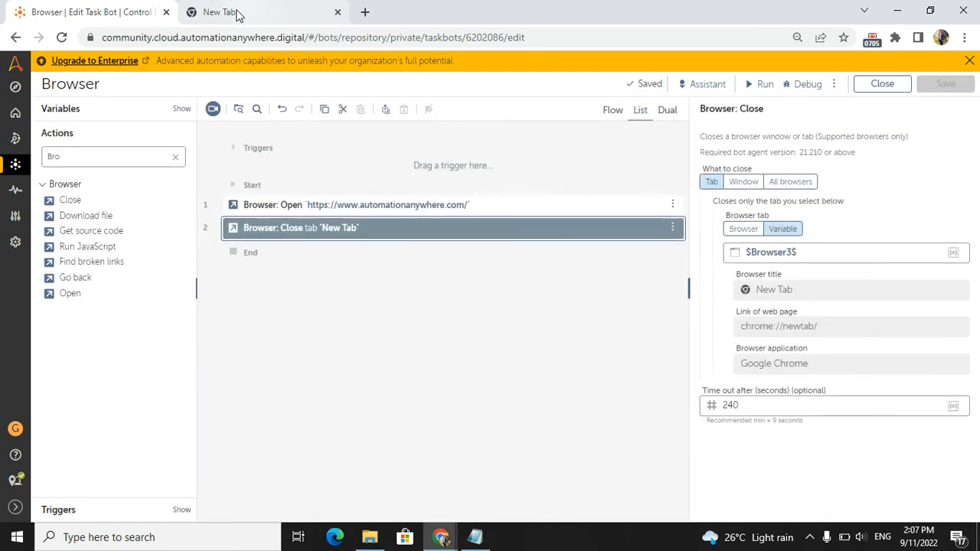
pyautogui.click(761, 83)
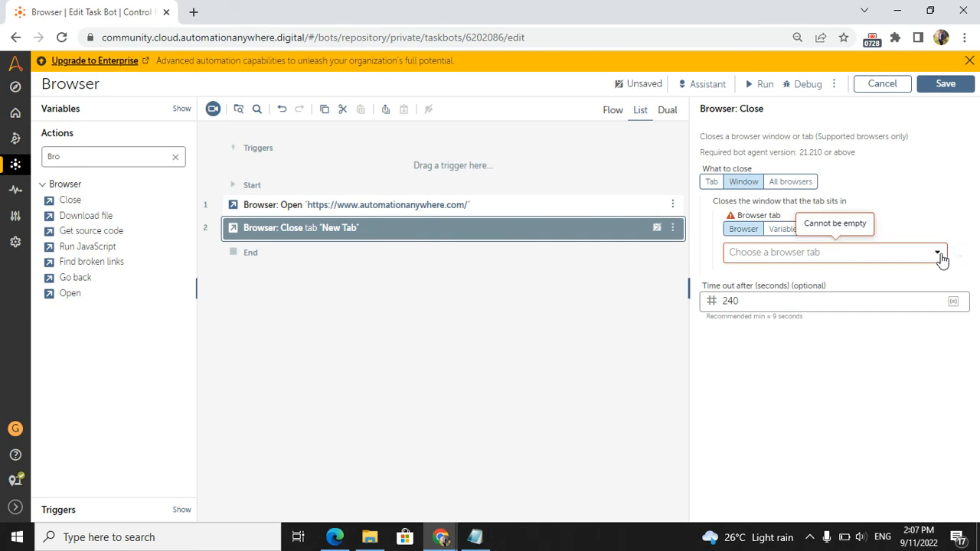
# - Set the Close step to close the window of the Automation Anywhere site tab
pyautogui.click(936, 252)
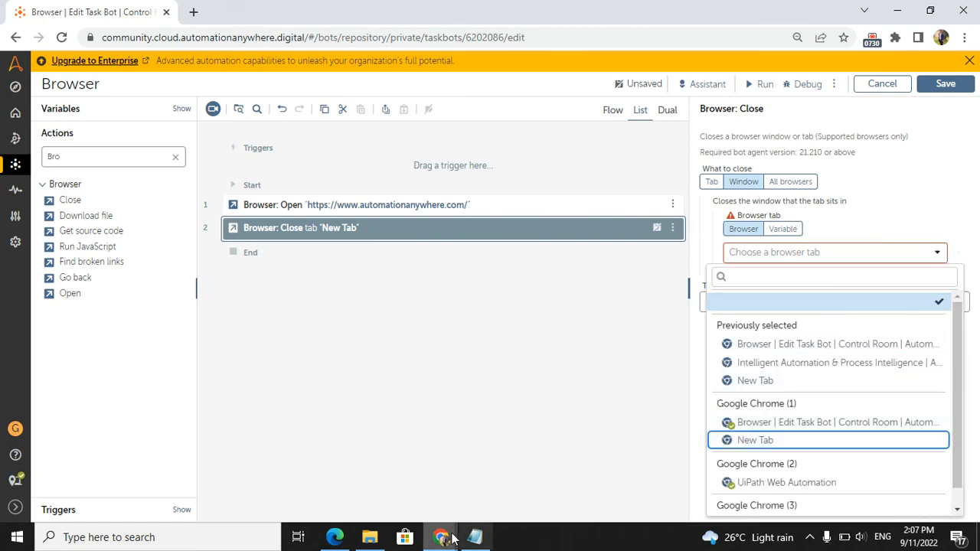
pyautogui.moveTo(440, 536)
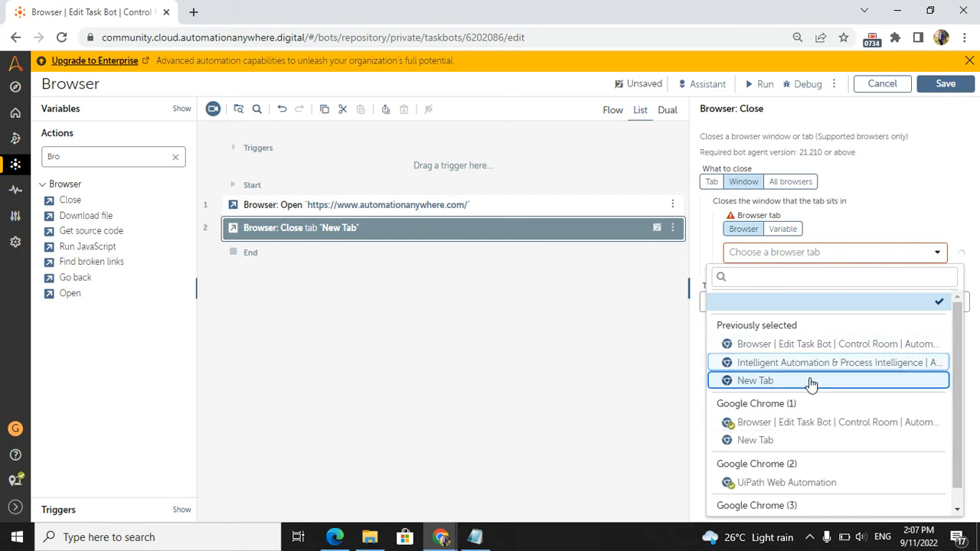
pyautogui.click(827, 362)
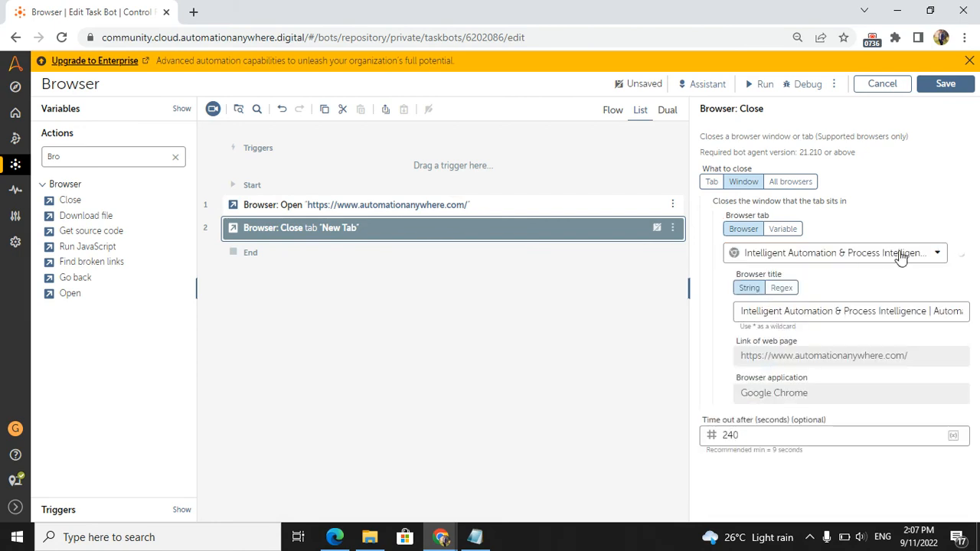
pyautogui.click(783, 228)
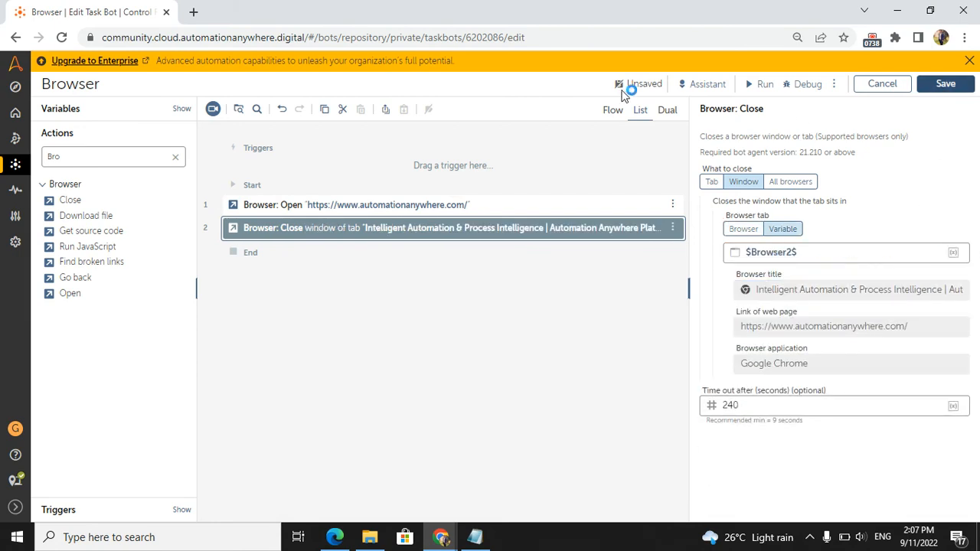
# - Save the bot and run it
pyautogui.click(946, 83)
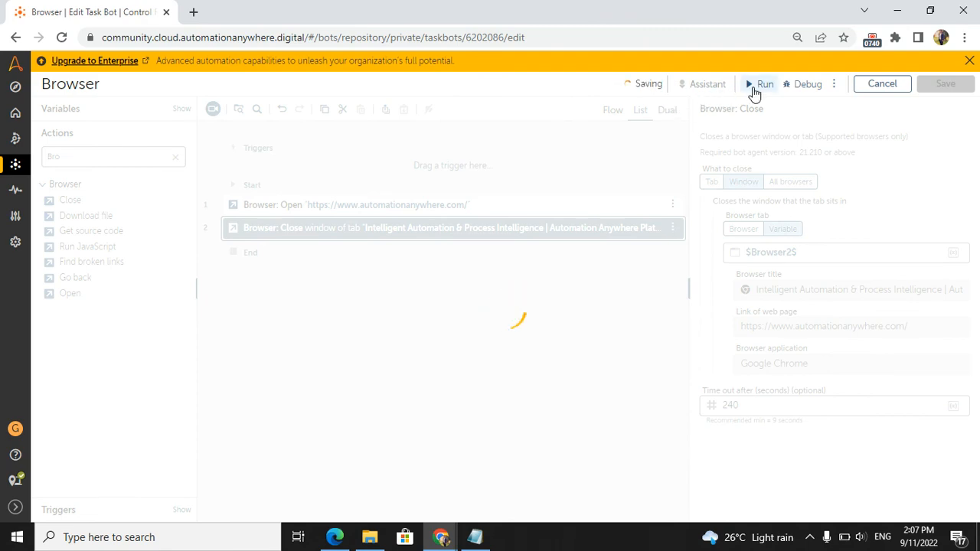
pyautogui.click(764, 83)
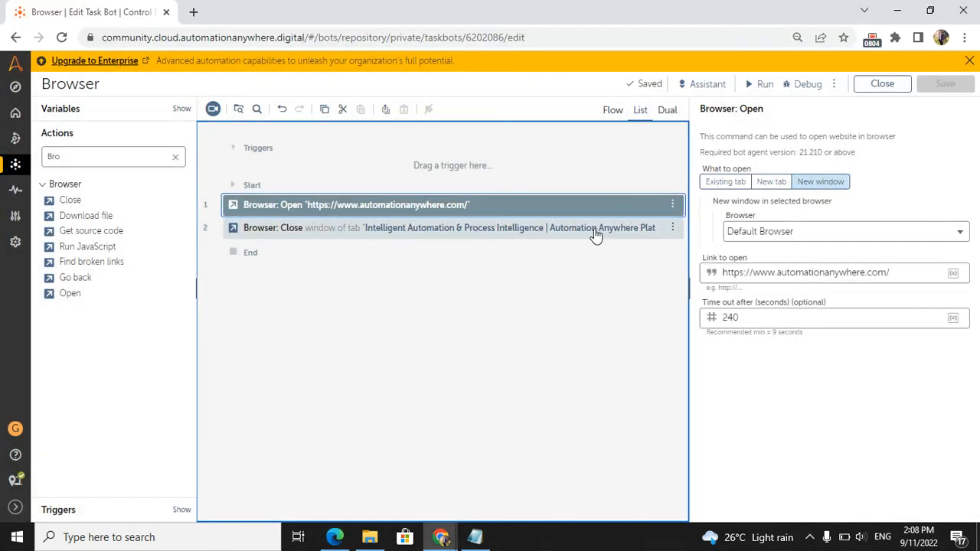
pyautogui.click(451, 228)
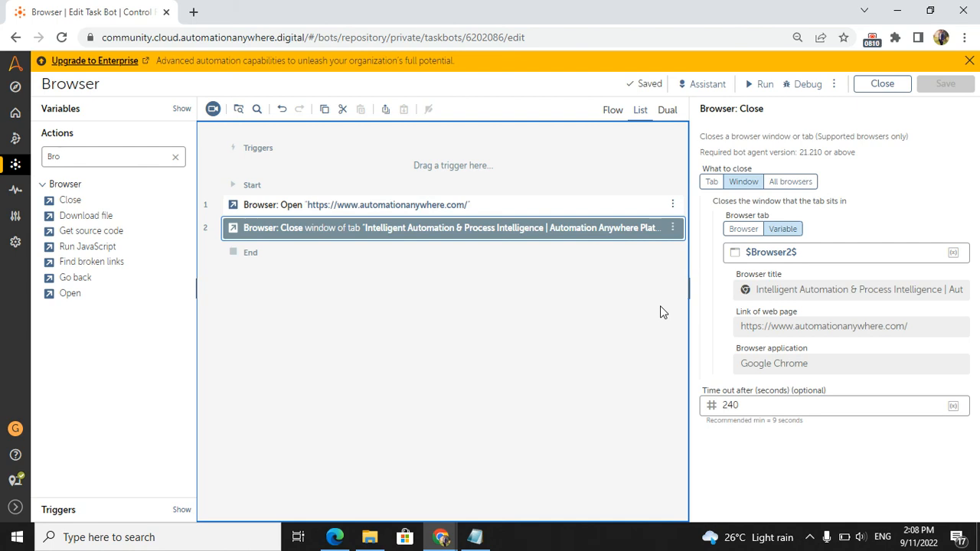
pyautogui.moveTo(87, 246)
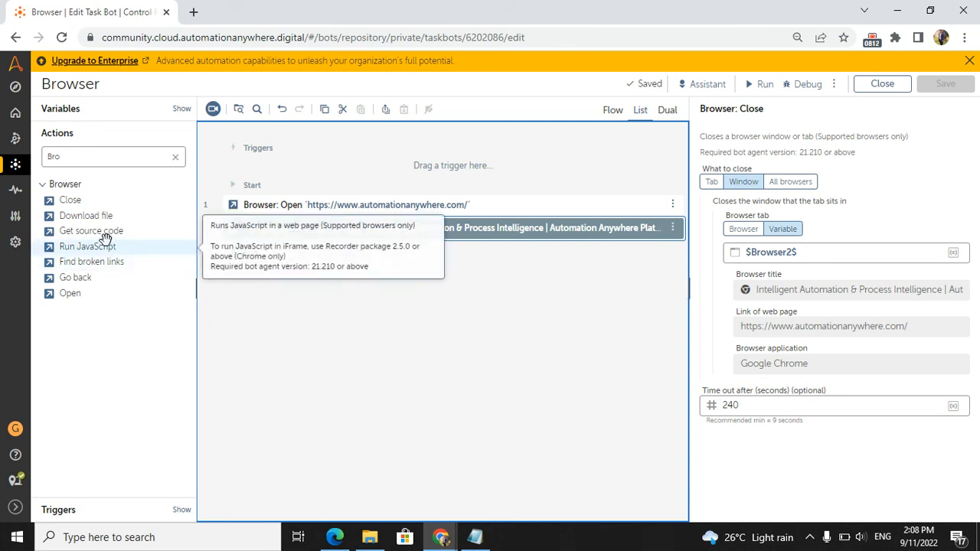
pyautogui.moveTo(85, 215)
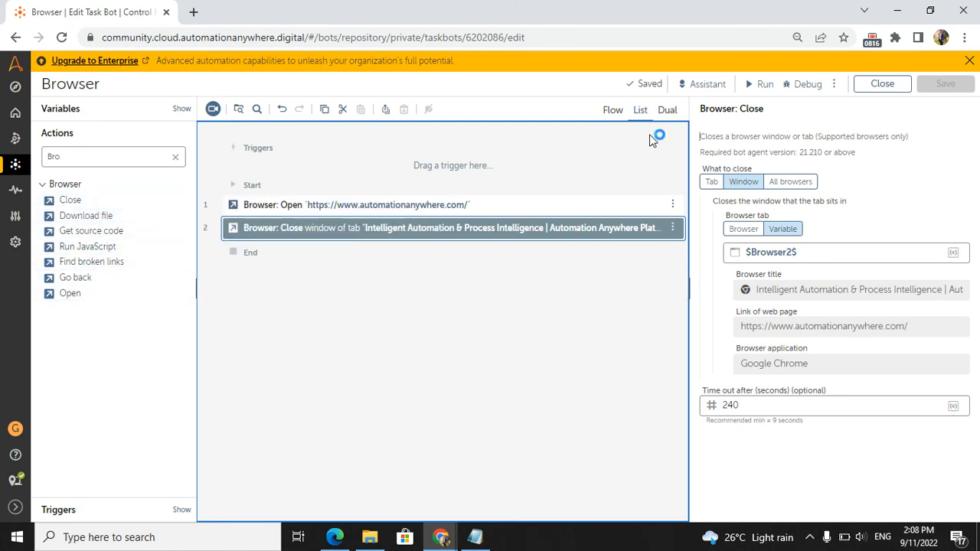
pyautogui.moveTo(649, 145)
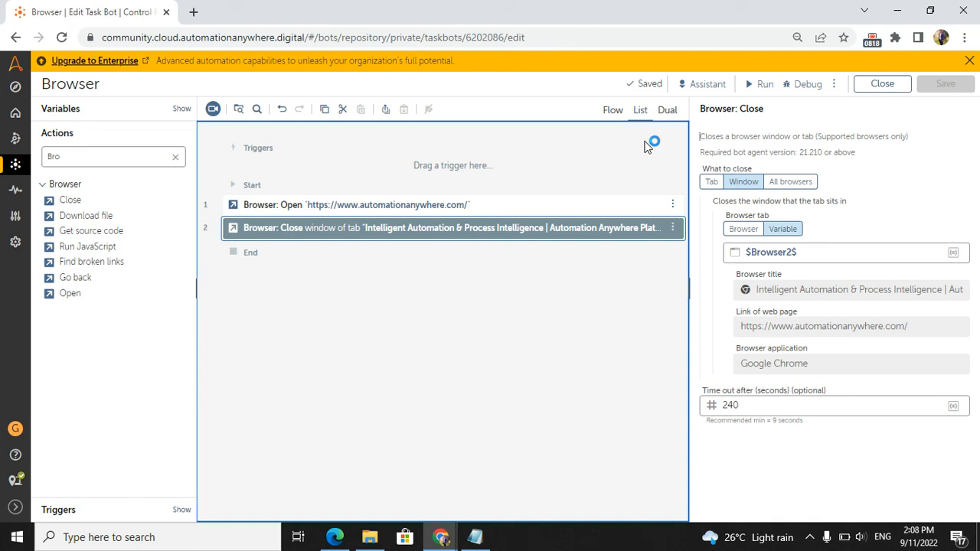
pyautogui.moveTo(665, 137)
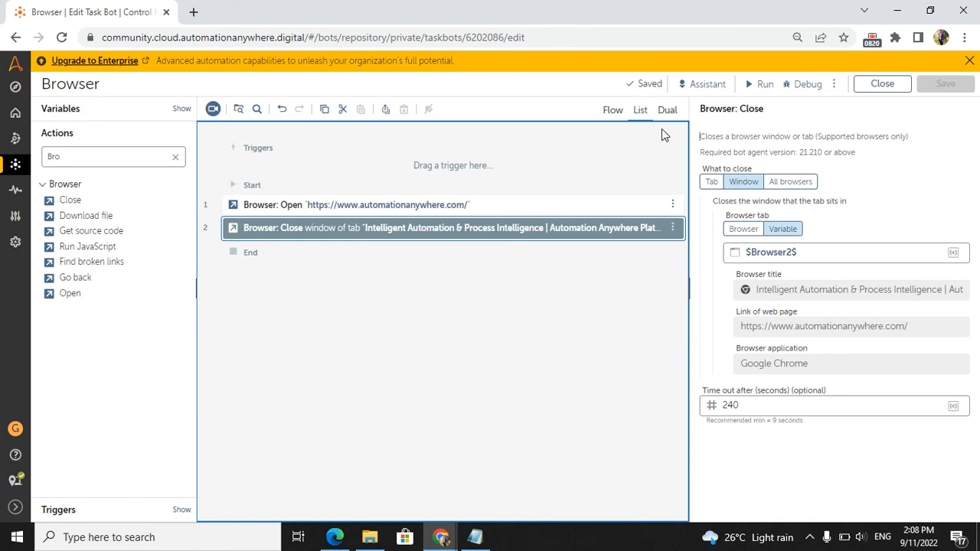
pyautogui.moveTo(871, 38)
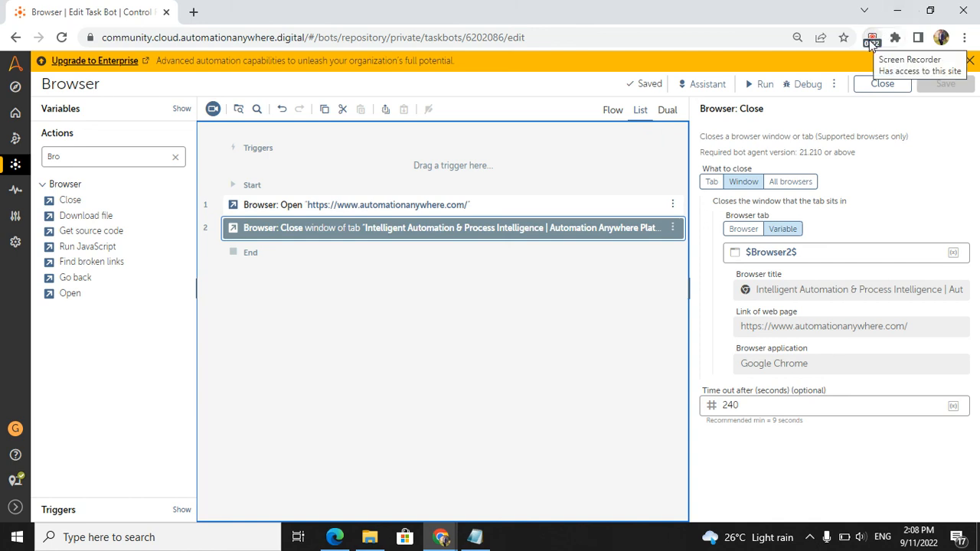